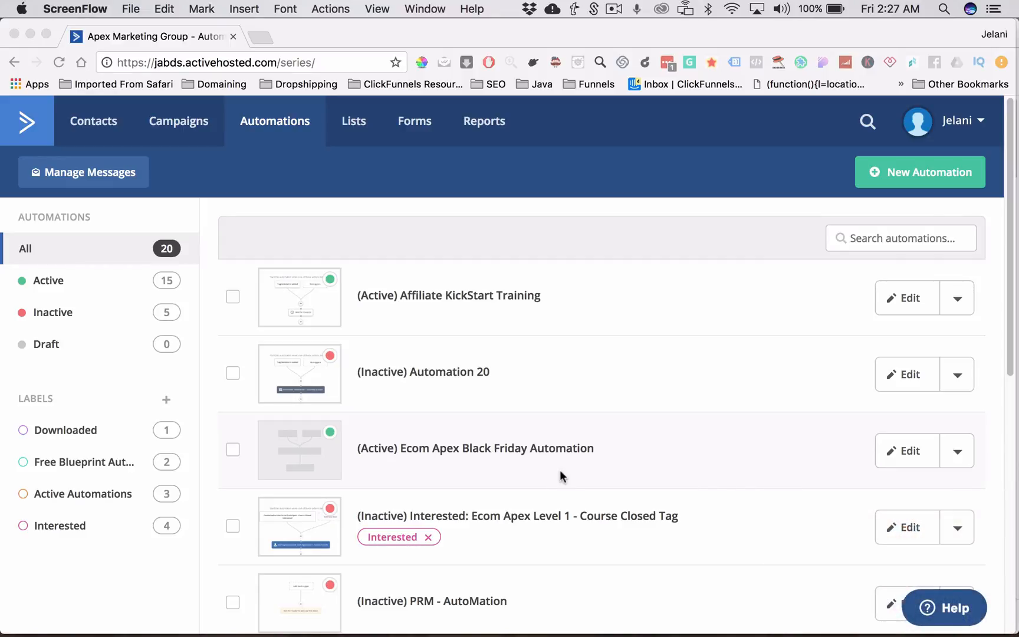
mouse_move(579, 460)
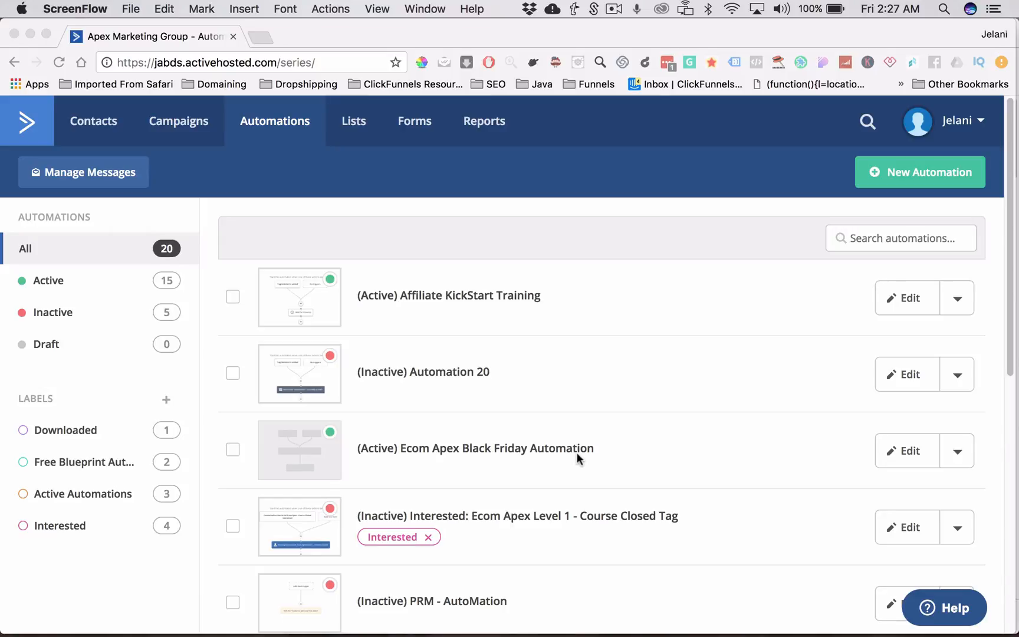
mouse_move(461, 361)
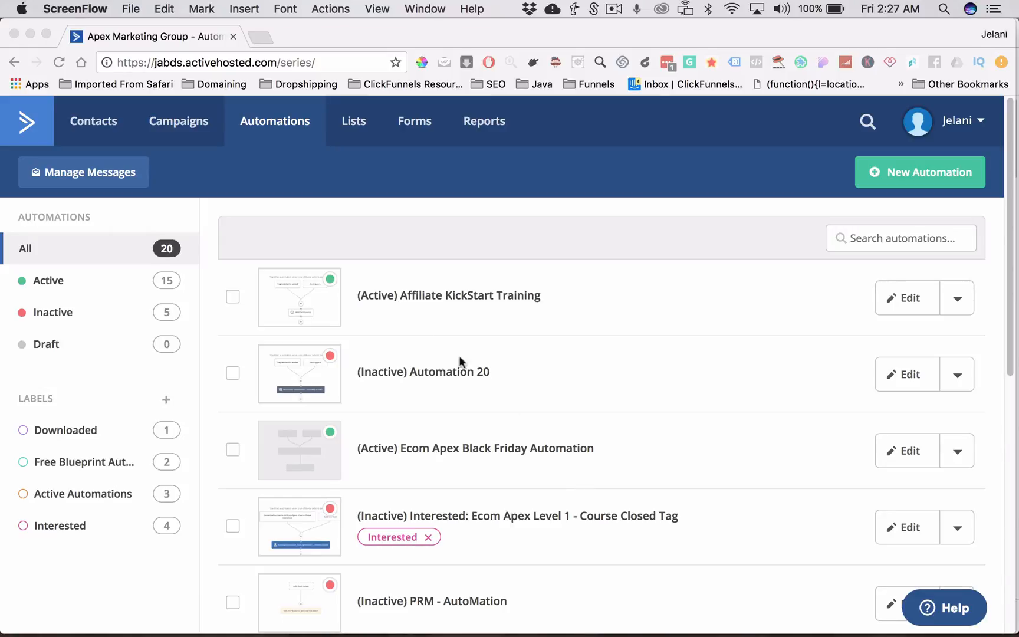
mouse_move(350, 116)
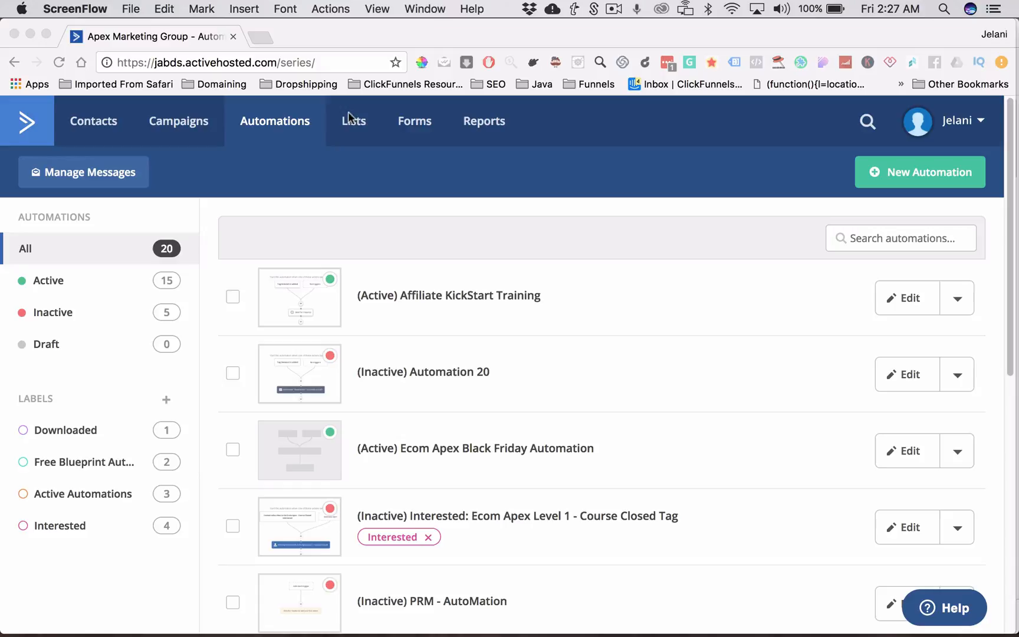
mouse_move(354, 117)
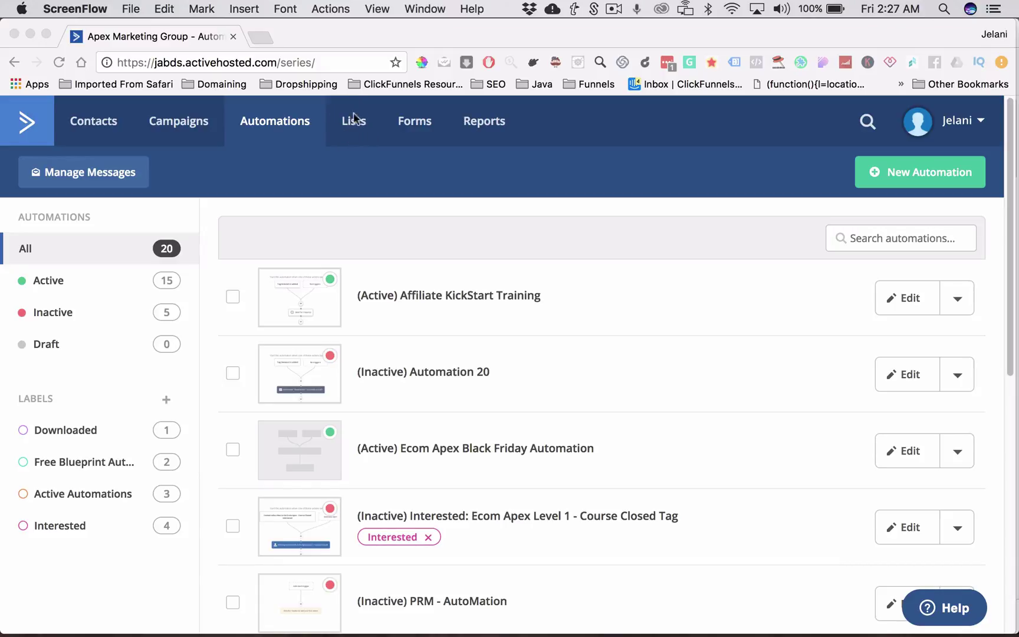
mouse_move(360, 118)
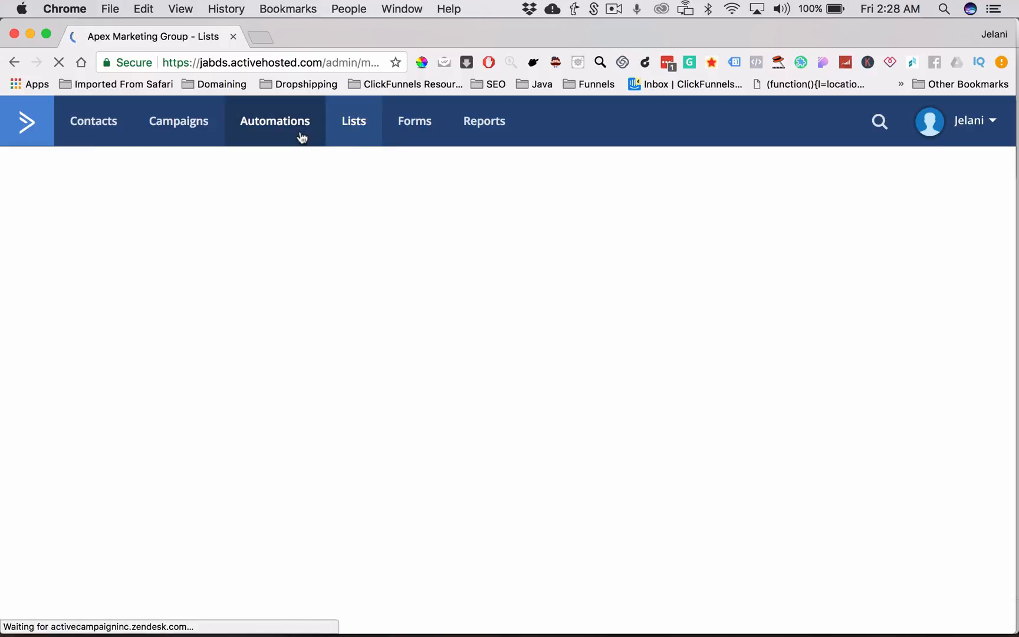
Leave the Lists page for the Automations overview showing all 20 automations
left_click(353, 121)
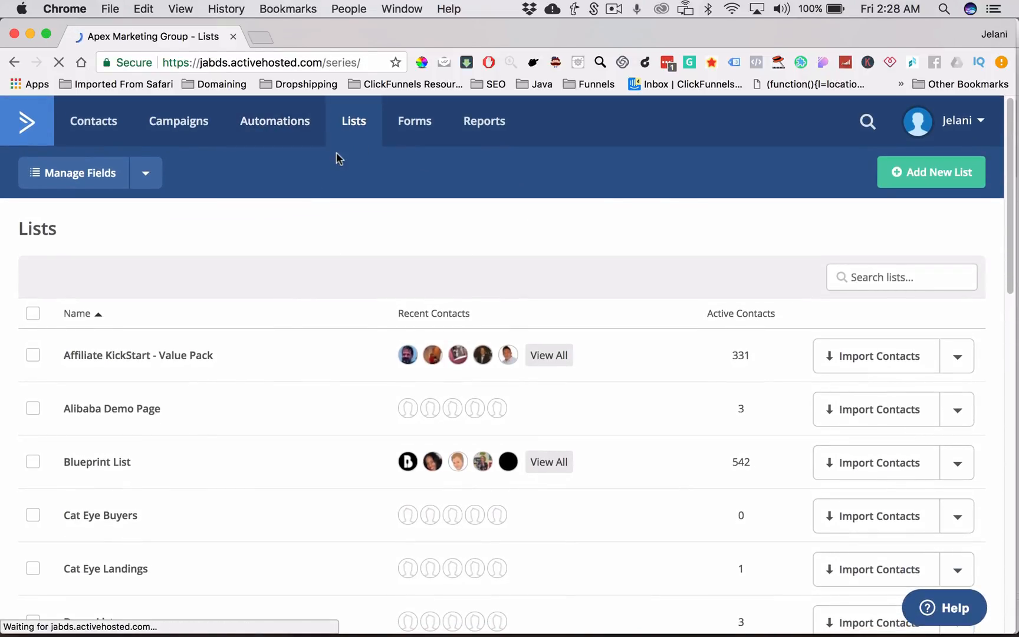
left_click(274, 121)
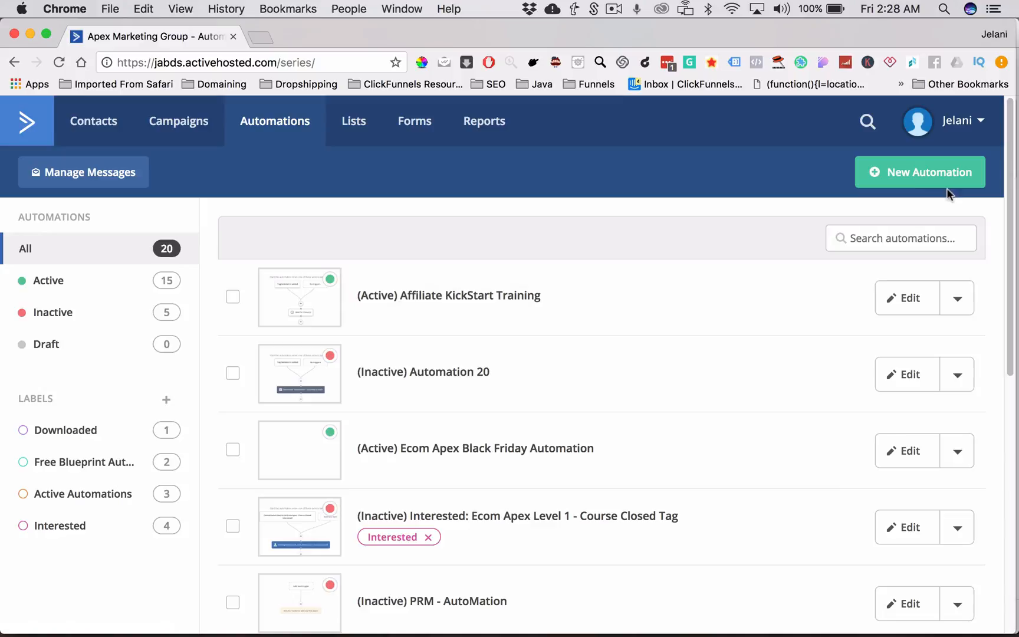
Start draft Automation 21 and bring up its list of 23 start triggers
left_click(919, 173)
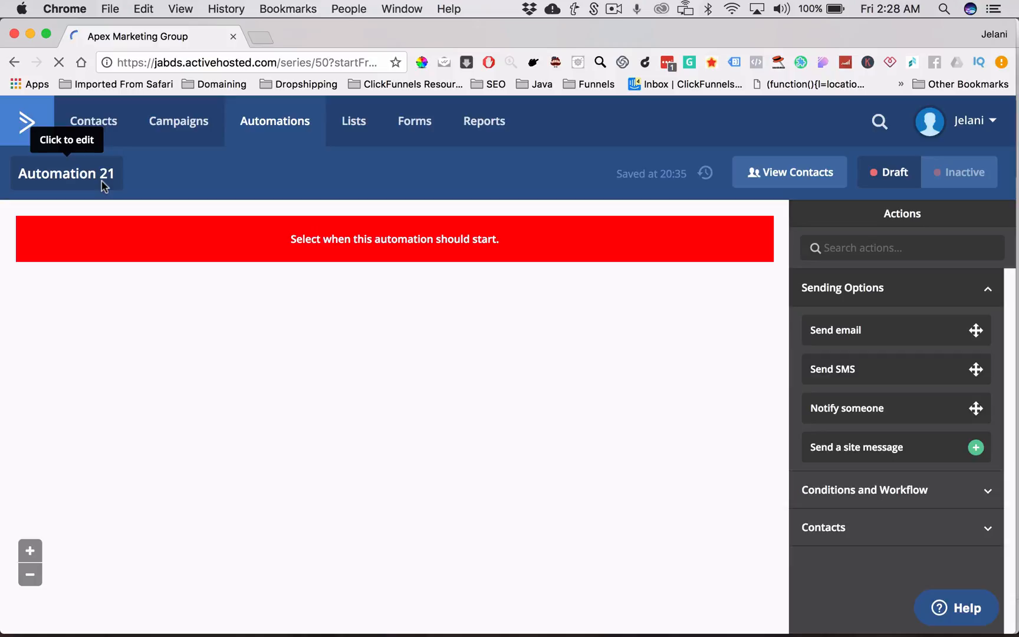
left_click(394, 239)
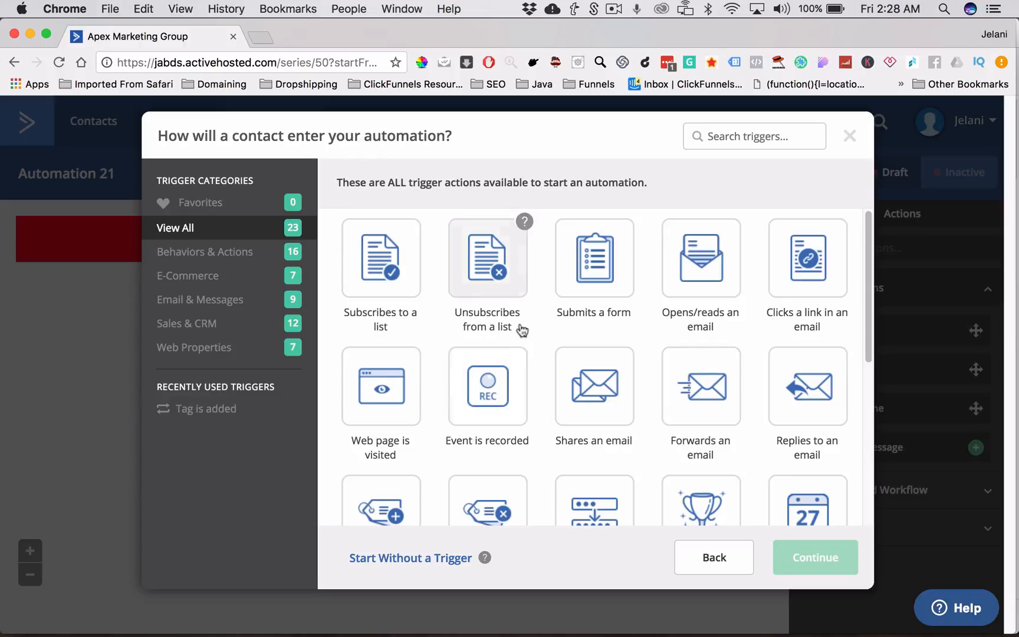
mouse_move(367, 269)
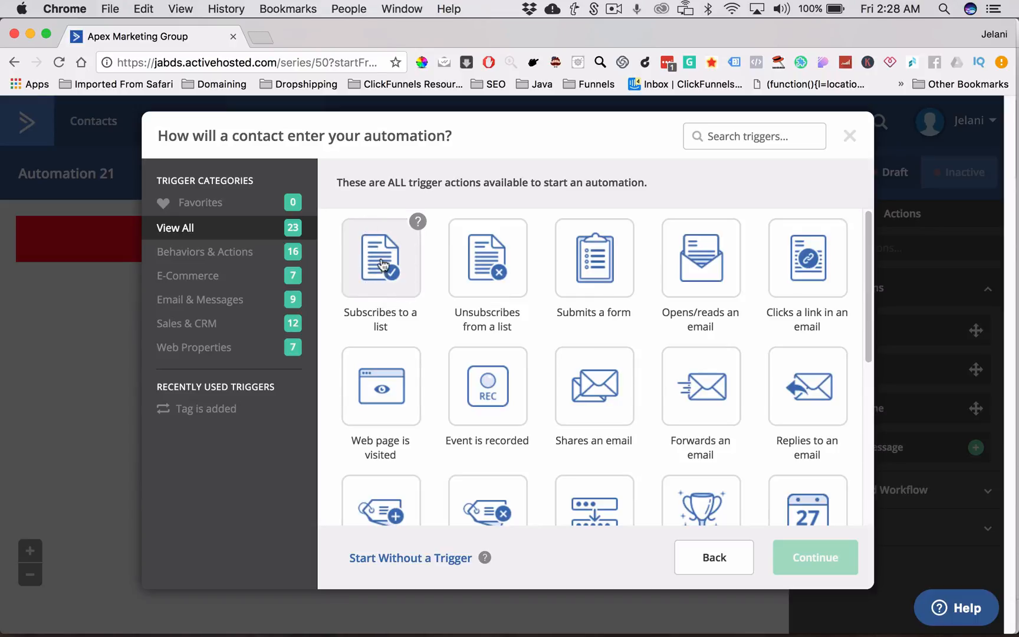
Add a 'Subscribes to a list' start trigger using Demo List
left_click(380, 257)
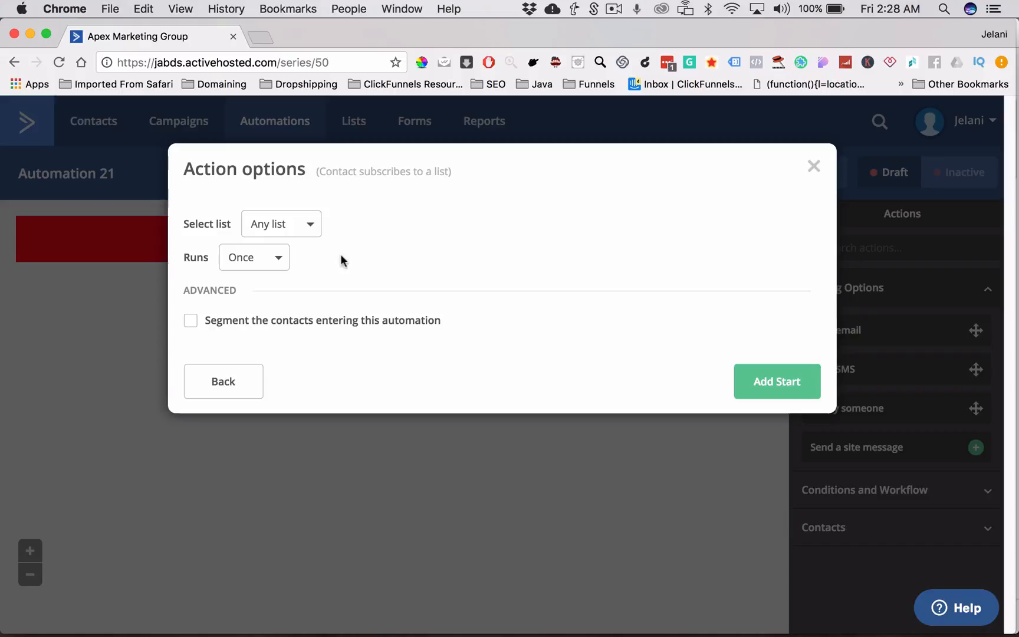
left_click(280, 223)
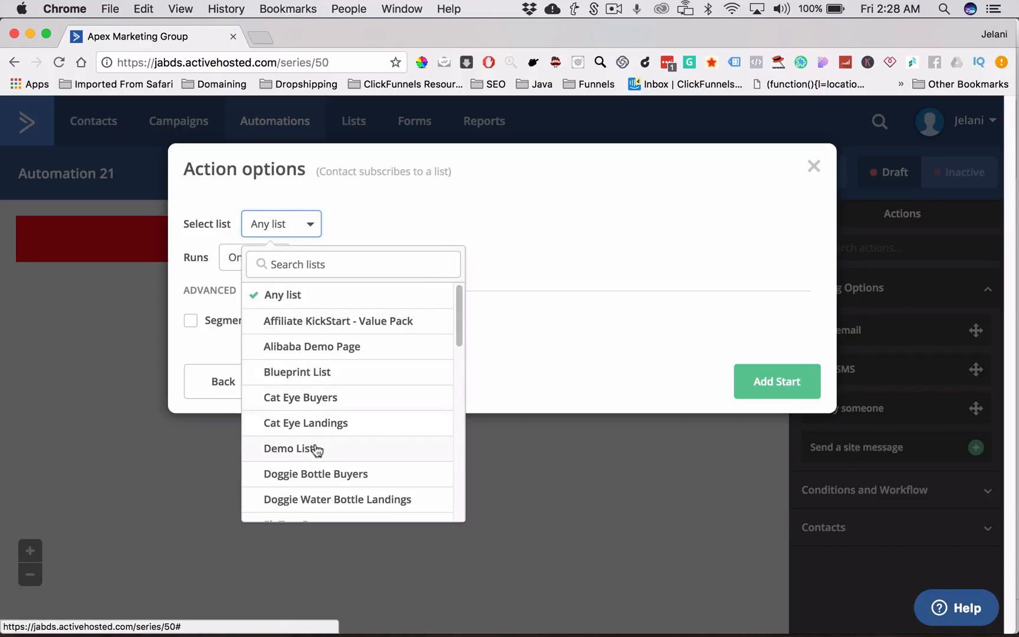
left_click(292, 448)
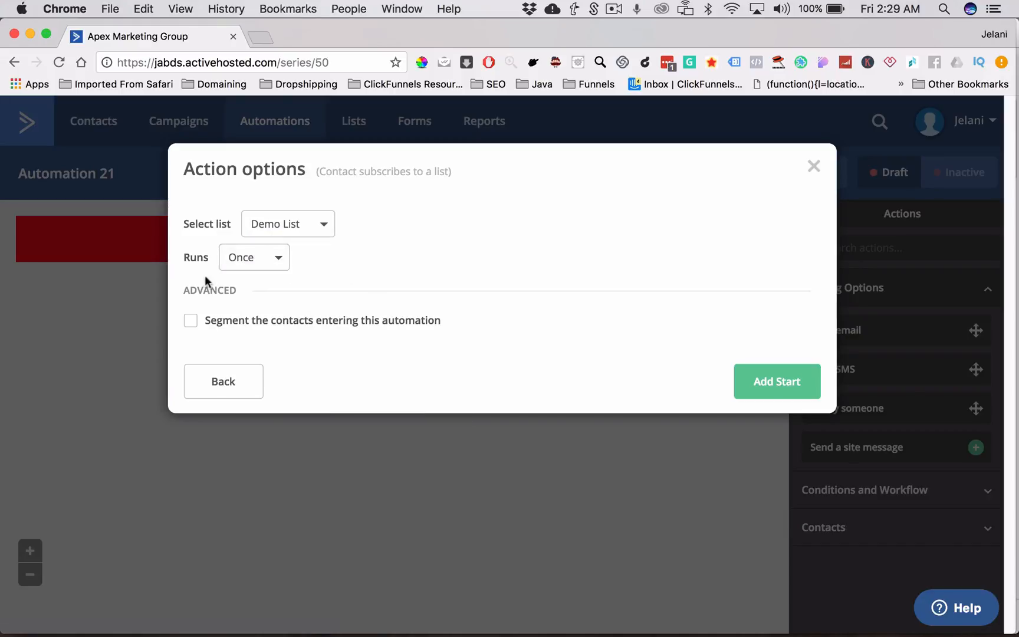
mouse_move(353, 300)
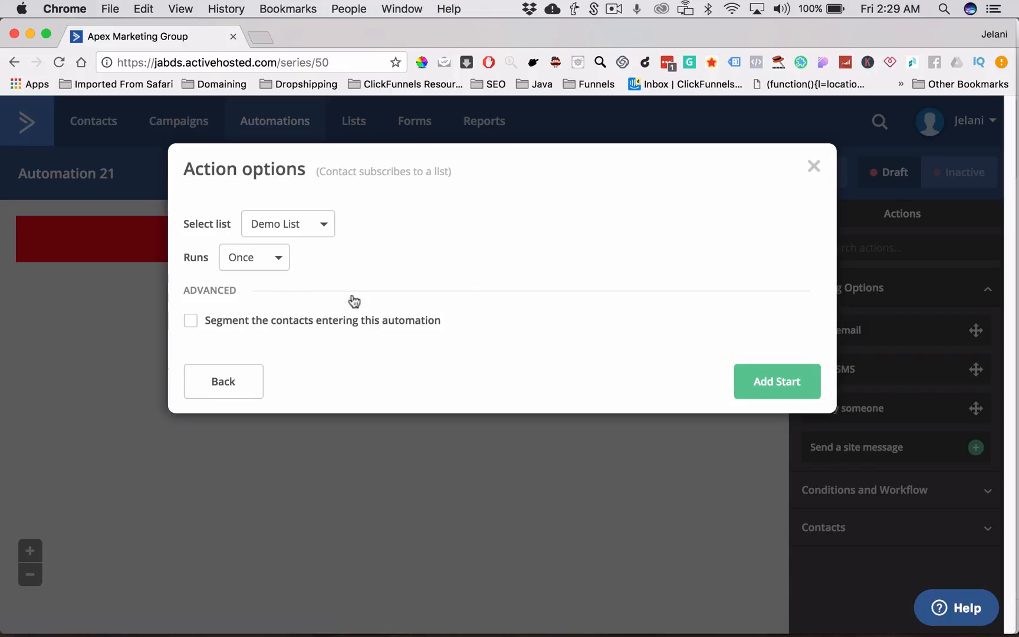
left_click(776, 381)
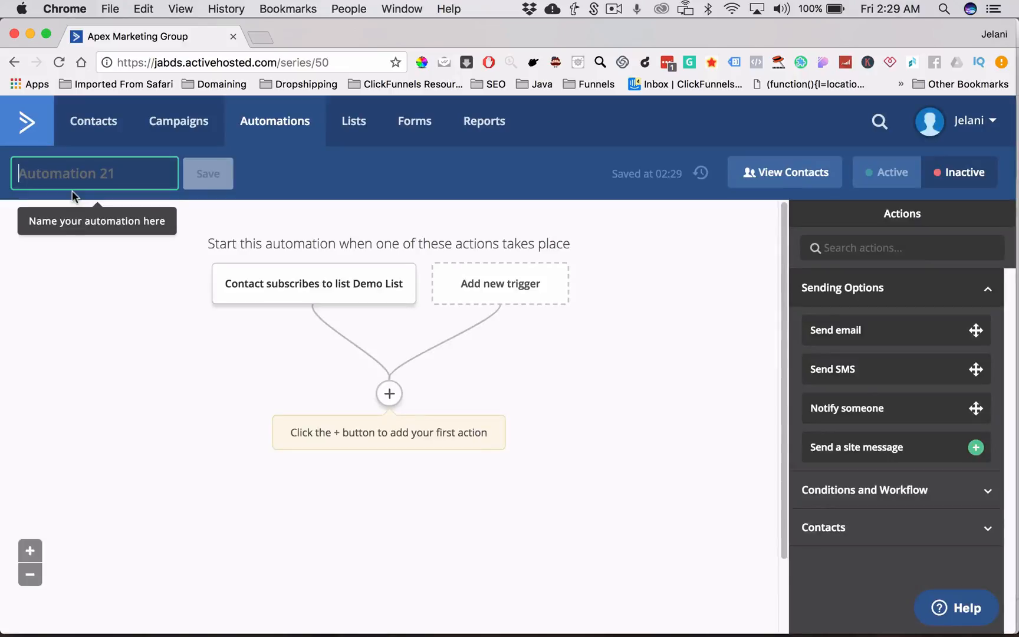
Change the automation's header name to 'Demo Presentation'
left_click(388, 393)
type("Demo")
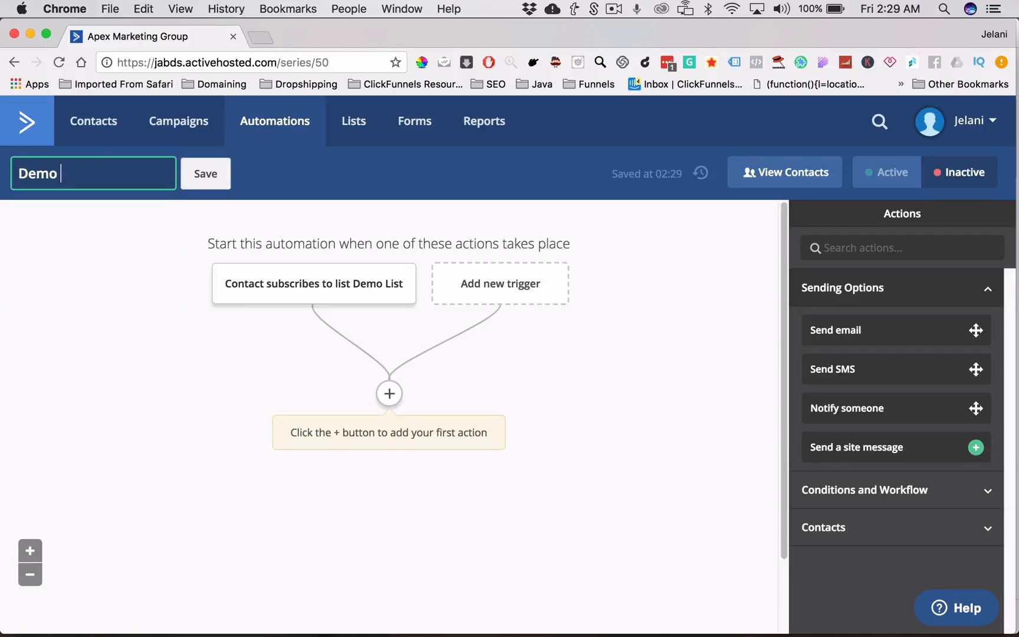
type("Presenta")
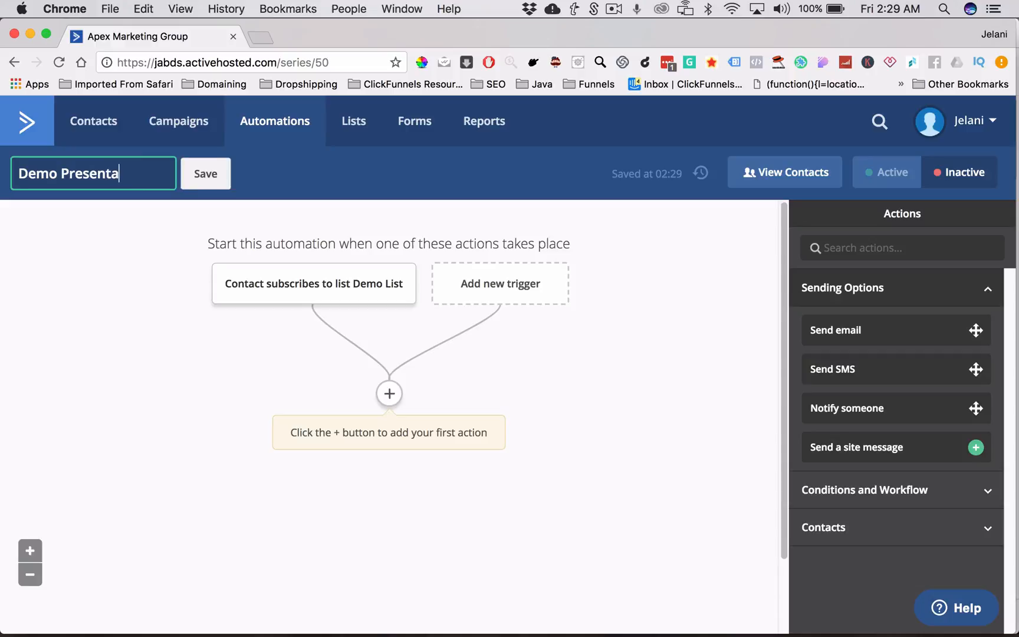
type("tion")
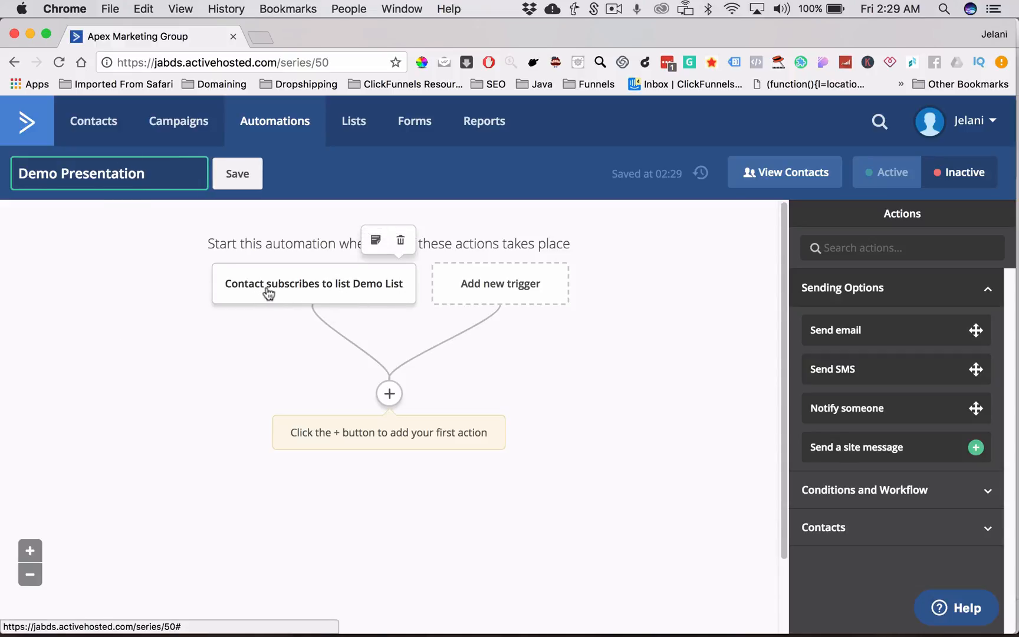
mouse_move(355, 294)
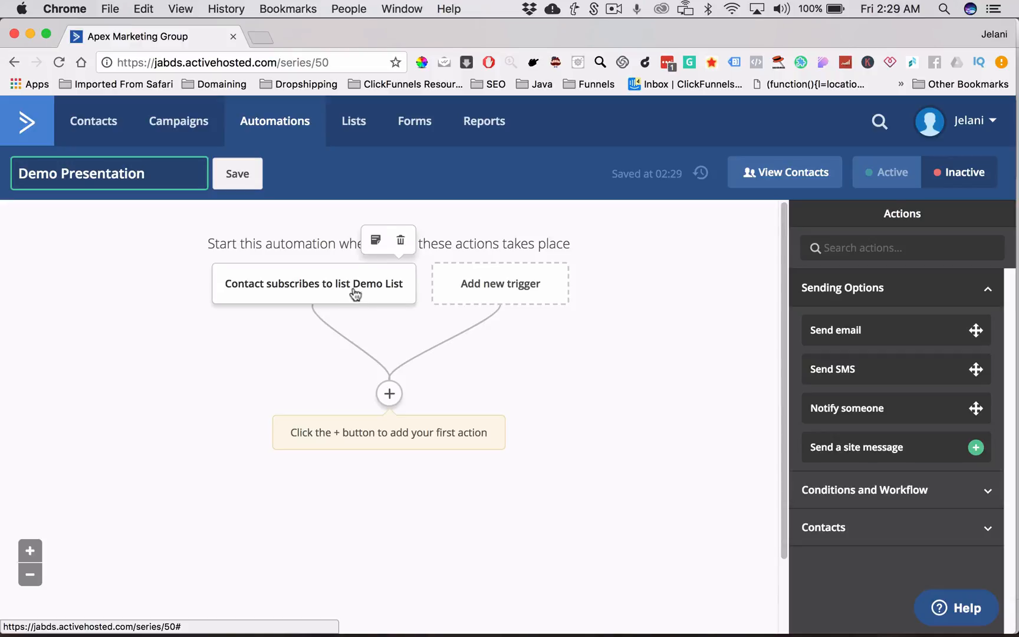
Add an 'Add tag' action with DemoTag right after the Demo List trigger
left_click(388, 393)
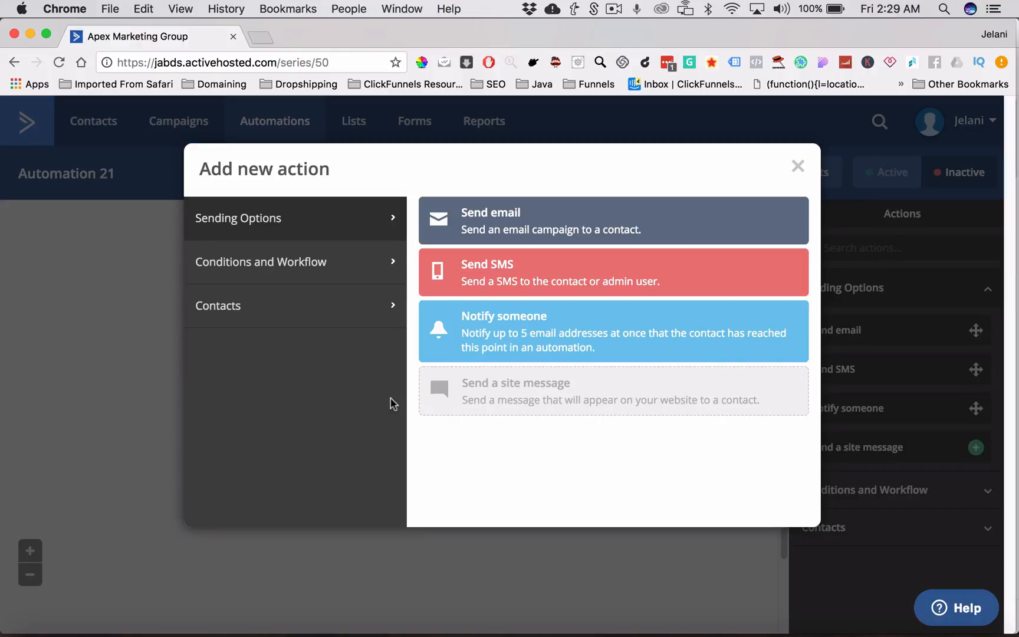
left_click(261, 262)
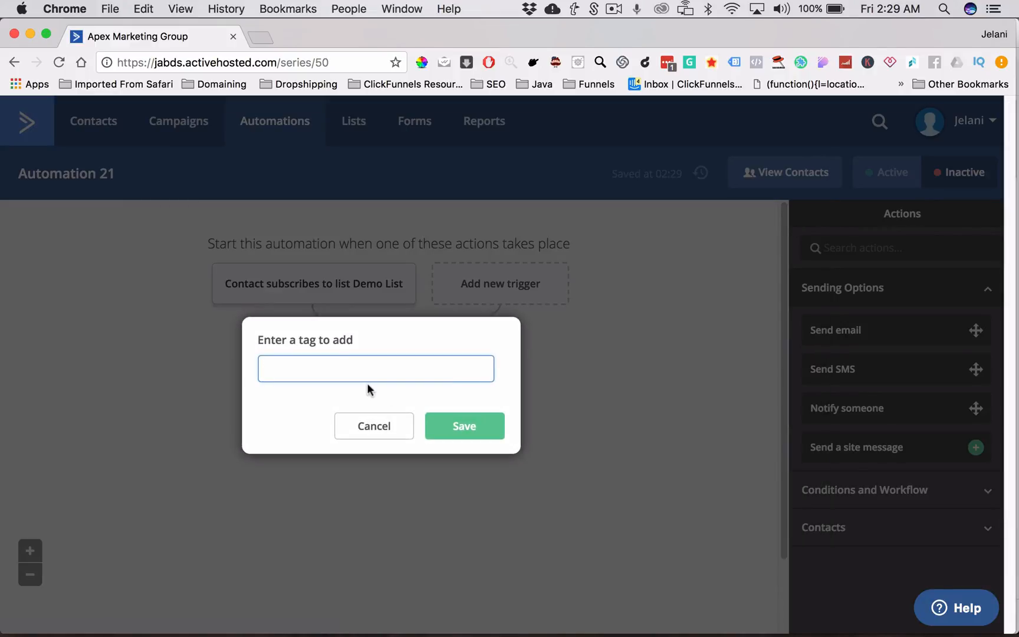
type("DemoTag")
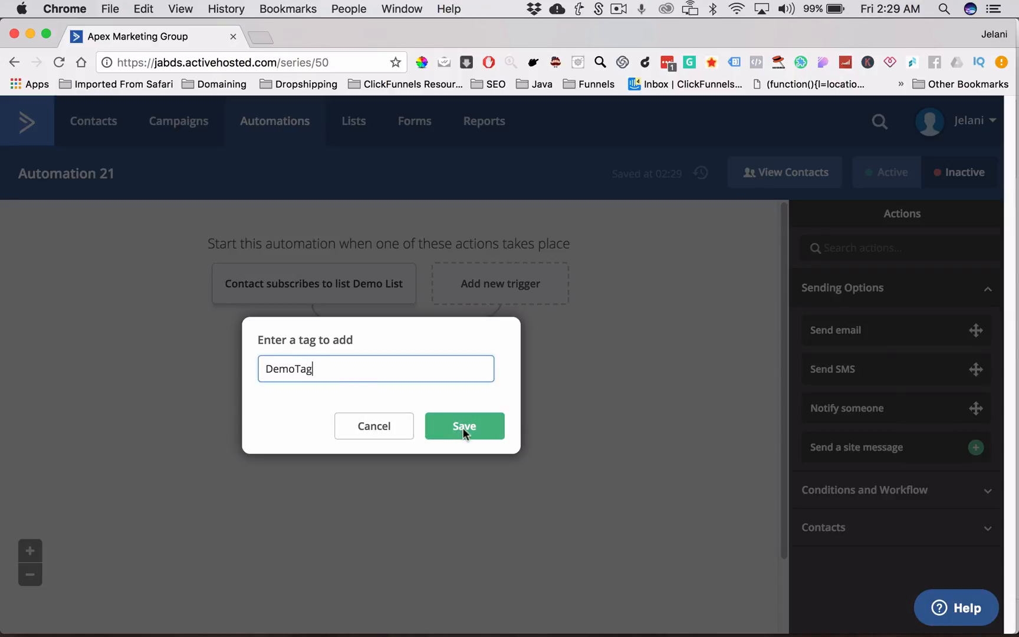
left_click(464, 426)
type("Demo Presentation")
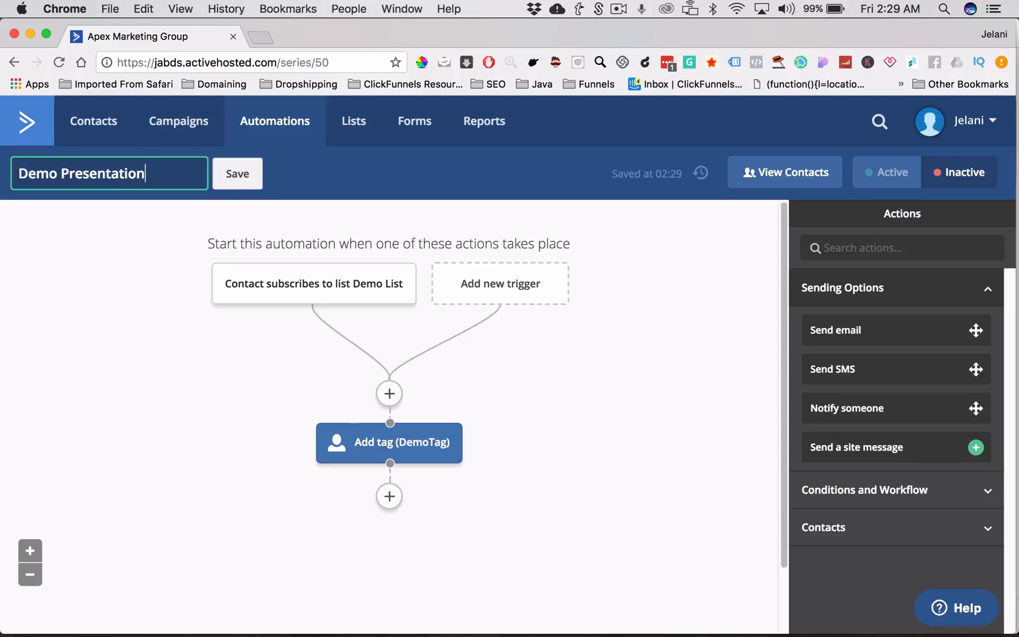
type(": Add Tag")
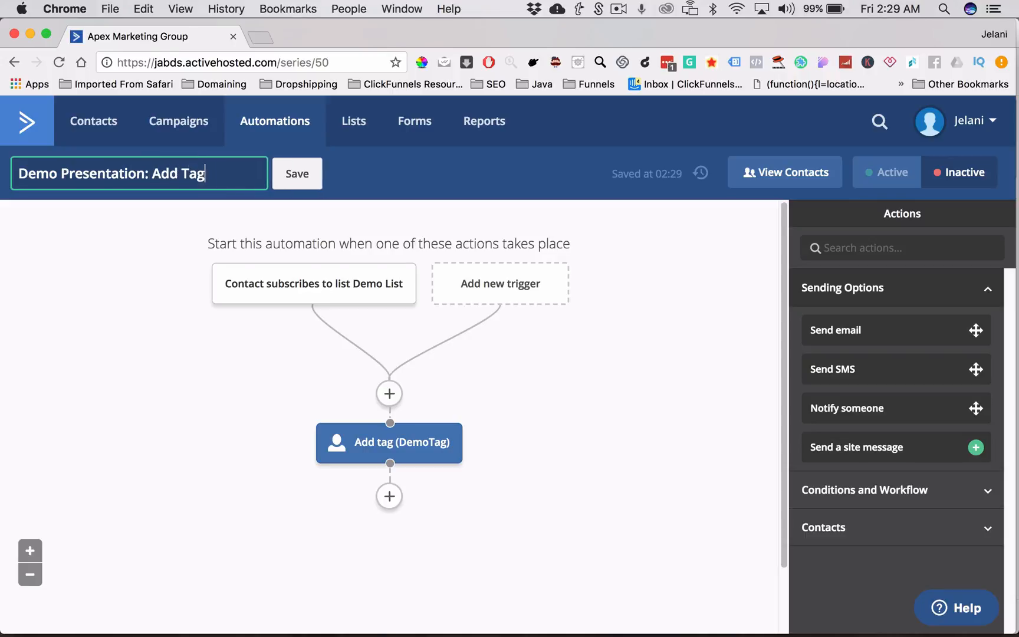
left_click(641, 248)
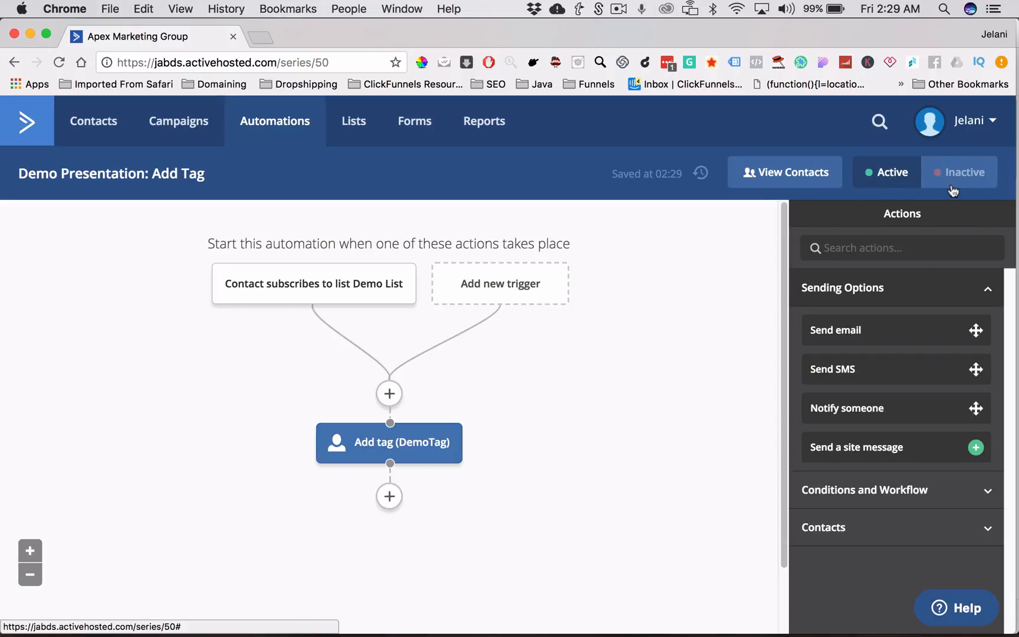
mouse_move(279, 261)
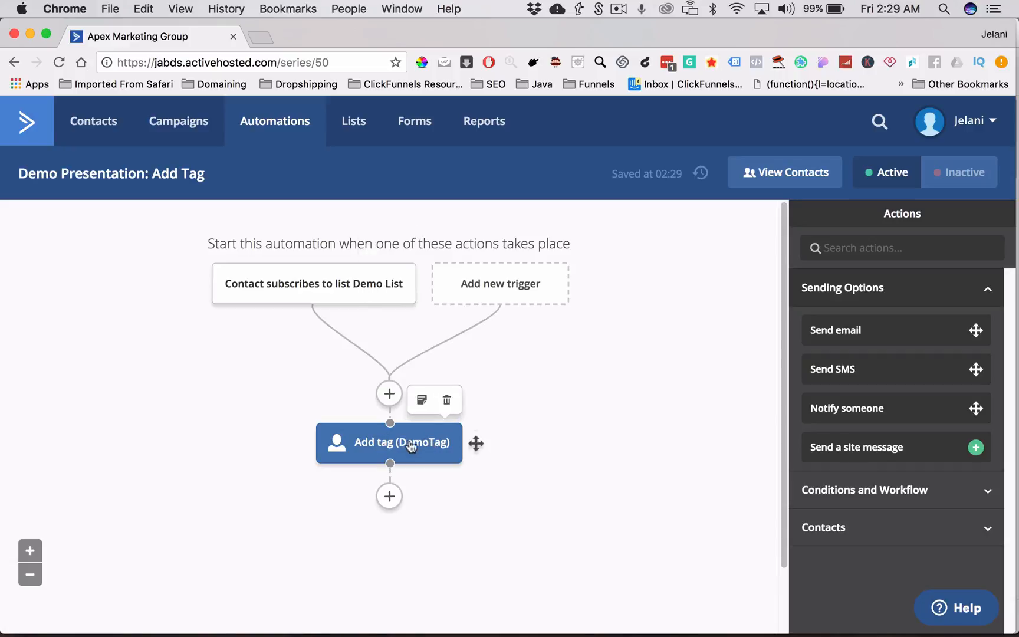
mouse_move(246, 148)
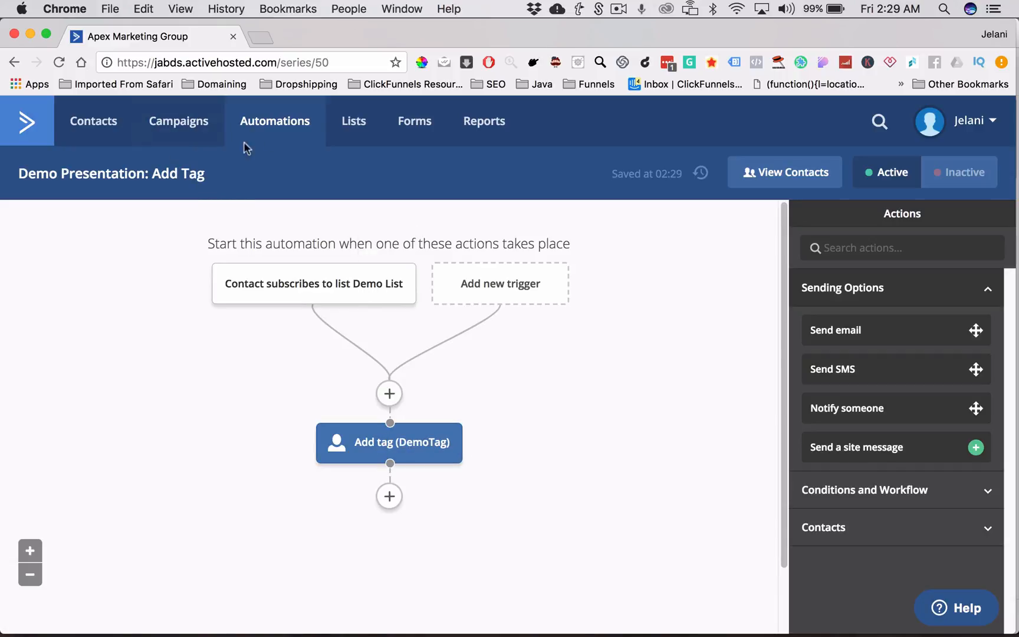
mouse_move(283, 127)
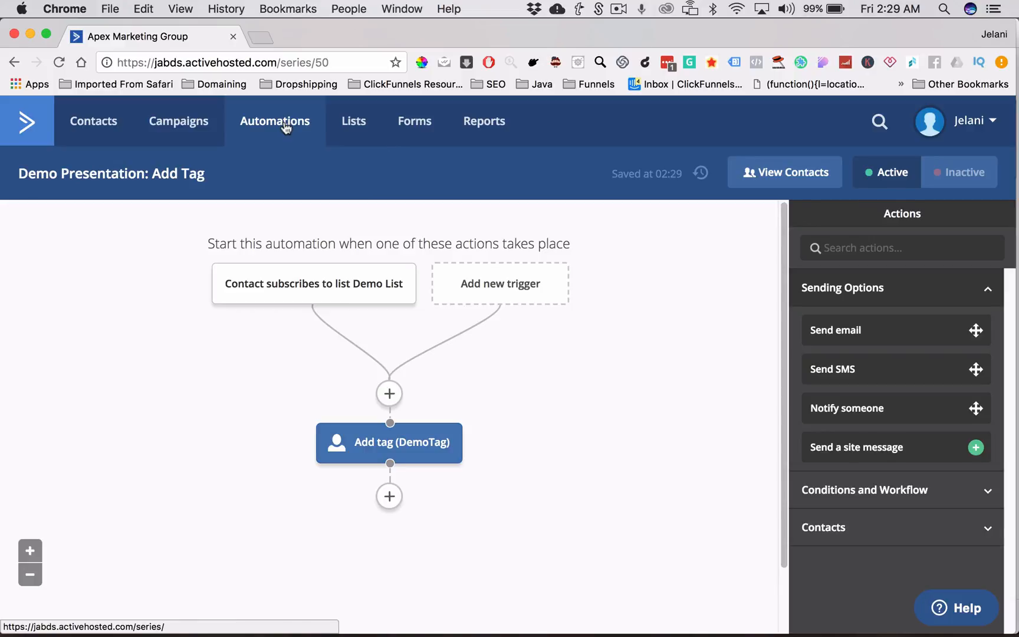
From the Automations overview, start a blank automation from scratch, producing draft Automation 22
left_click(274, 121)
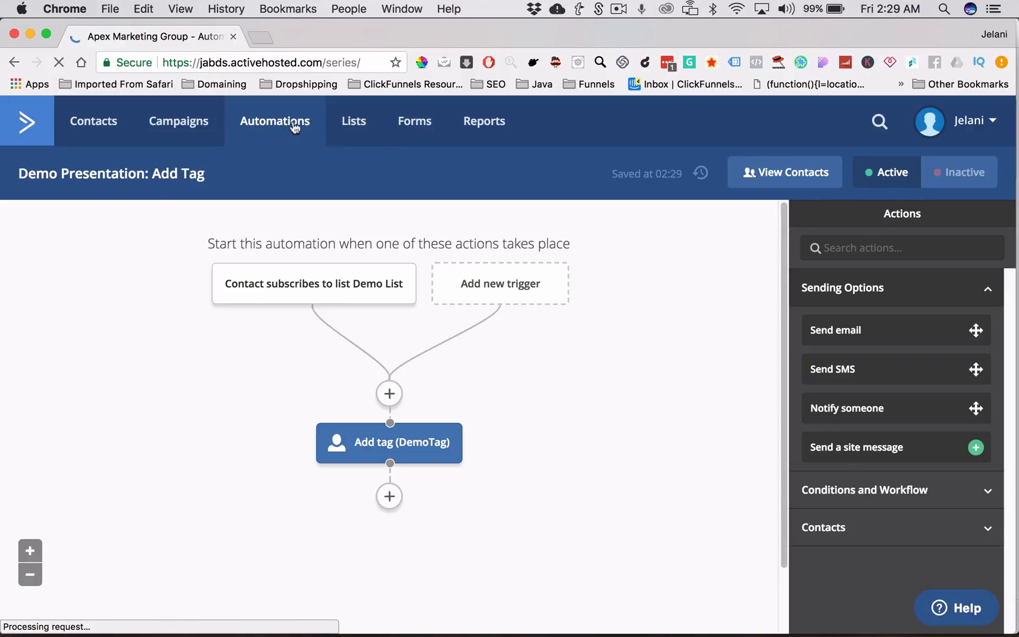
left_click(274, 120)
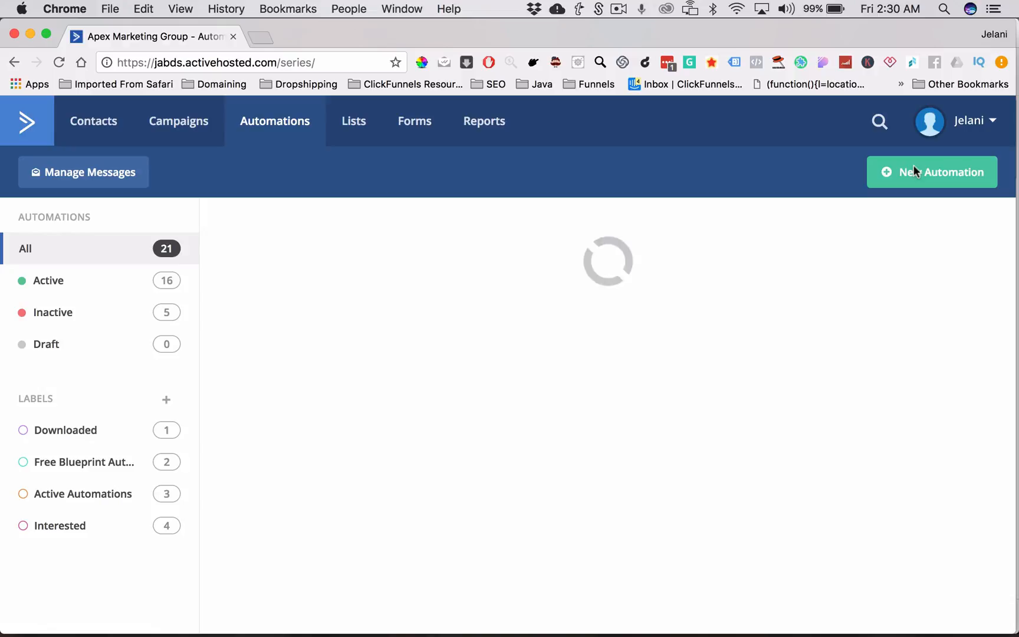
left_click(932, 171)
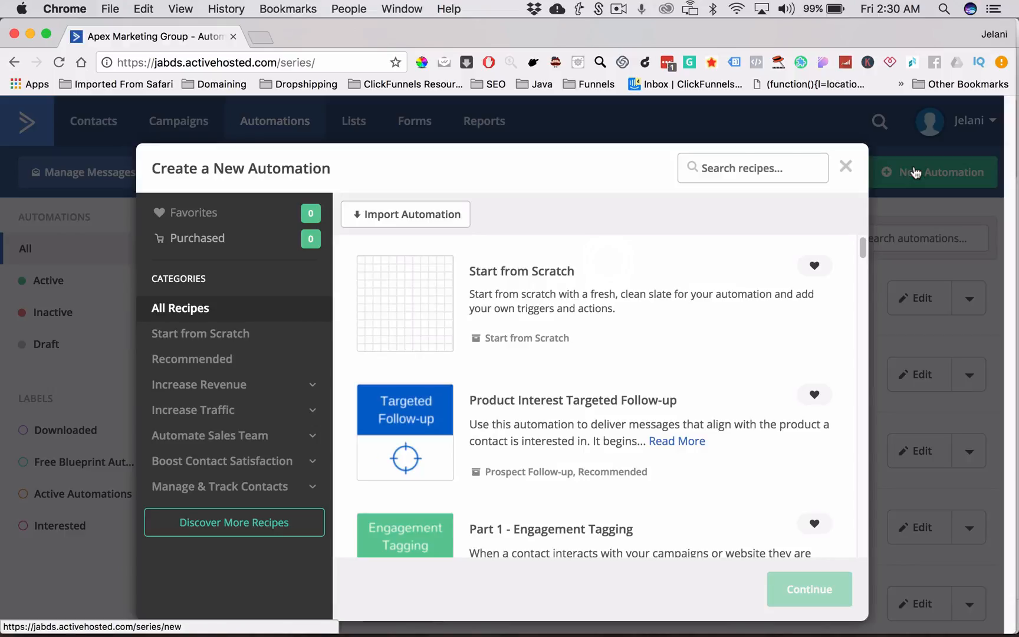
left_click(808, 588)
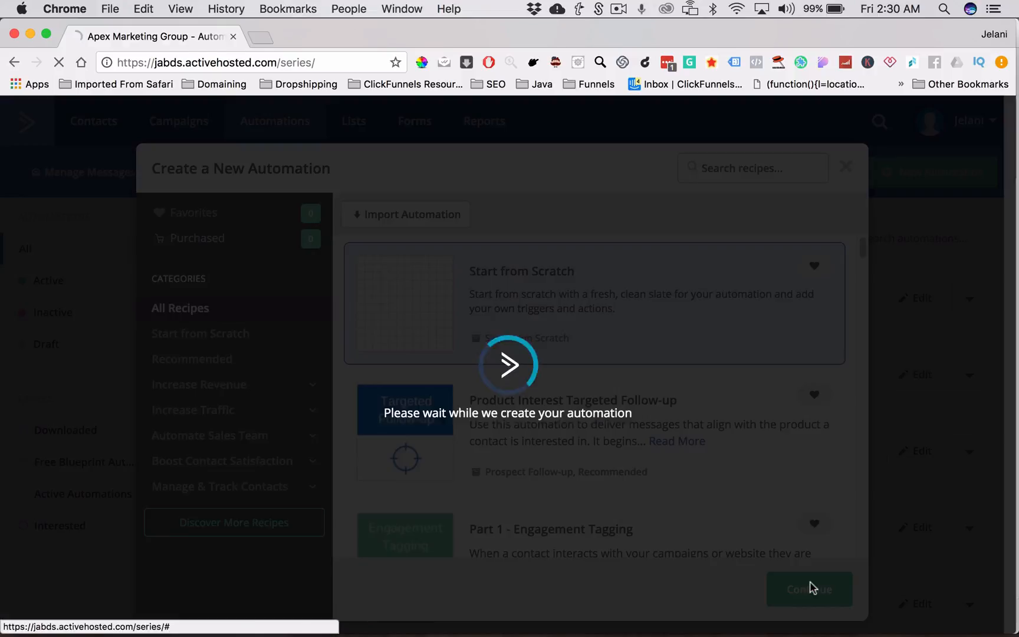
left_click(809, 589)
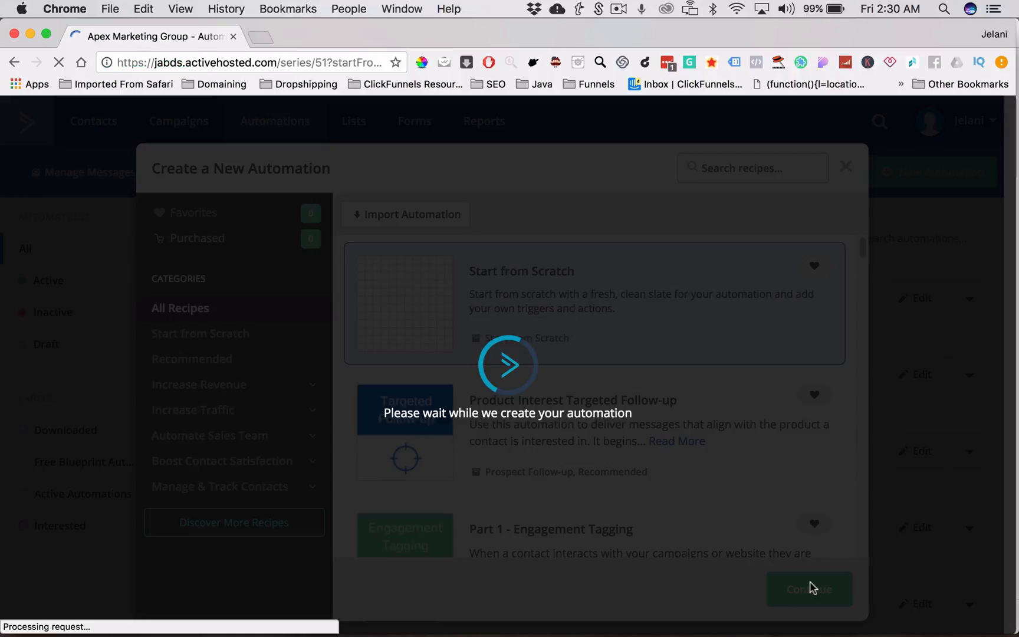
left_click(808, 589)
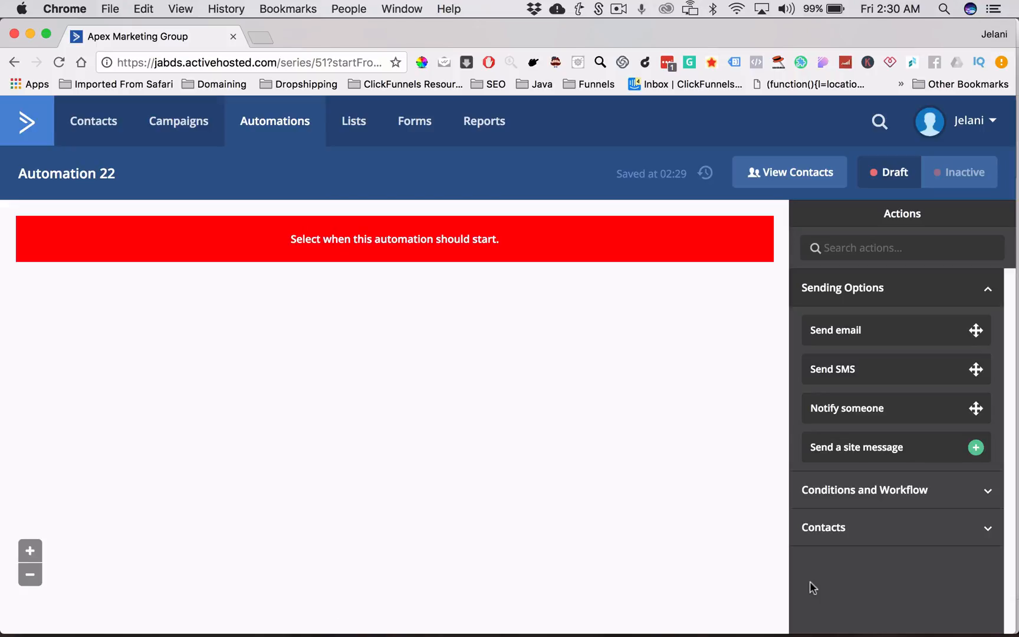
Set Automation 22's start trigger to 'Tag is added' with tag DemoTag
left_click(394, 239)
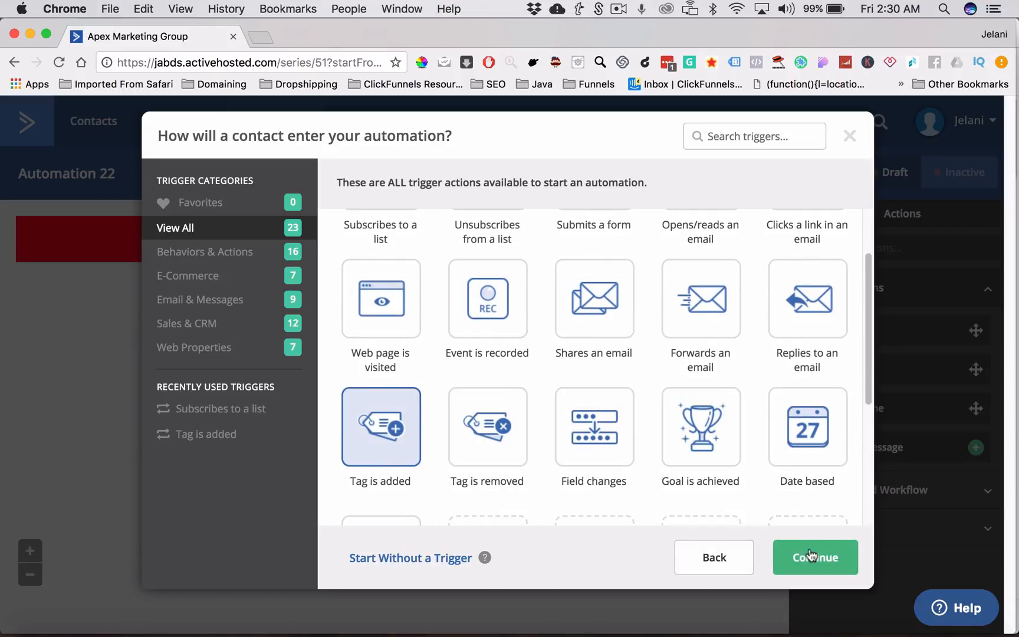
left_click(815, 557)
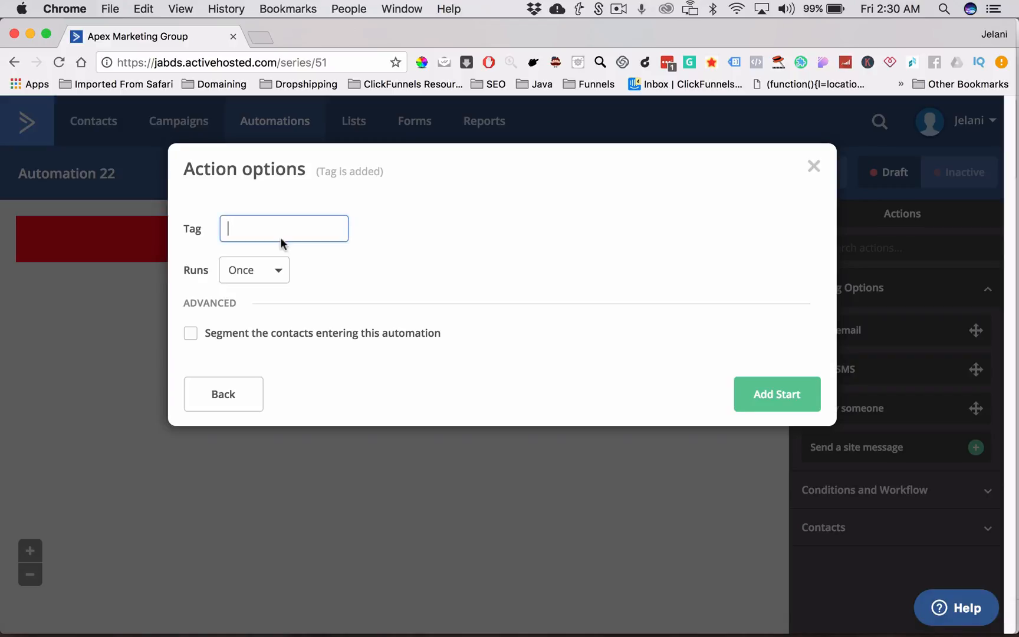
type("DemoTag")
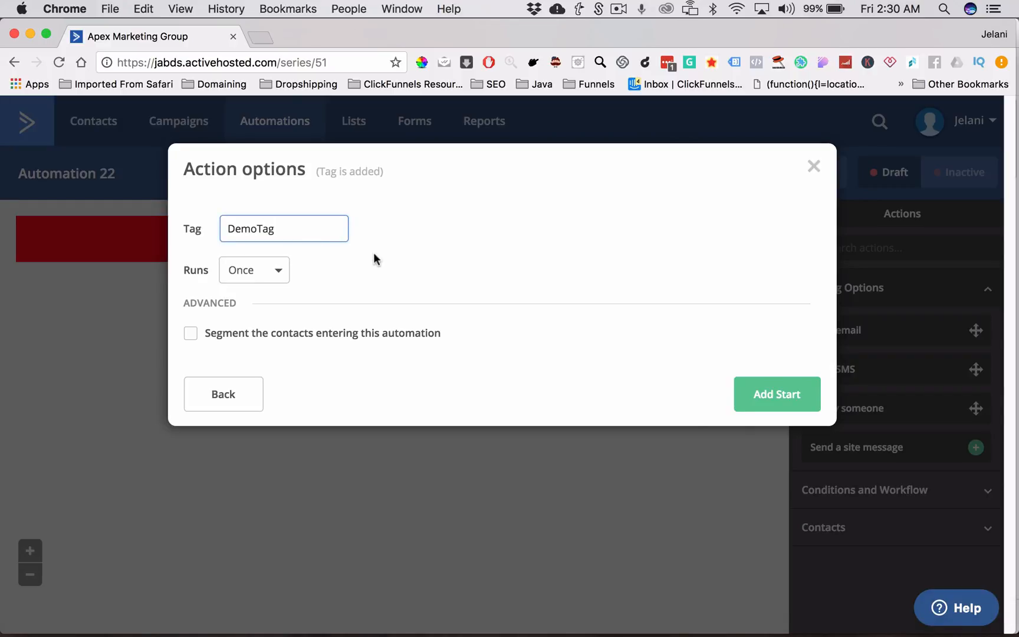
left_click(777, 393)
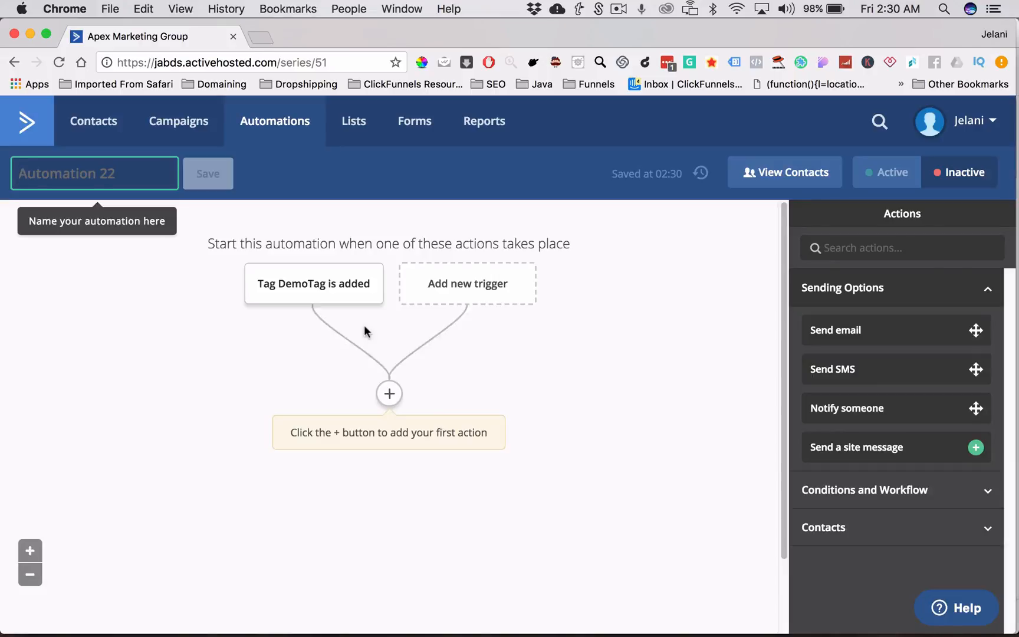
Add a Send email action after the trigger and create a new email named Demo
left_click(388, 393)
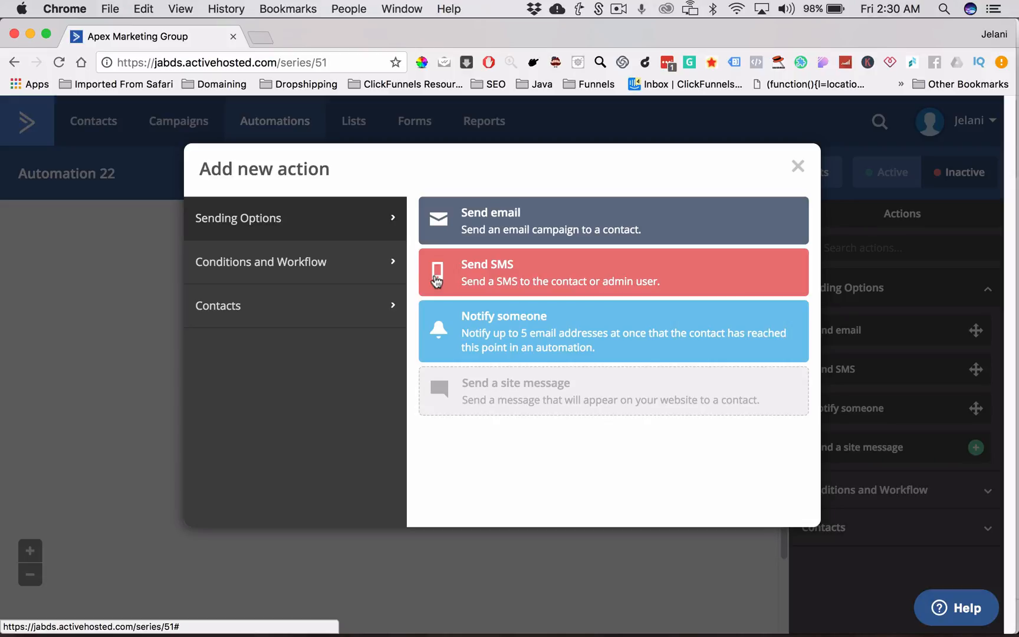
mouse_move(350, 254)
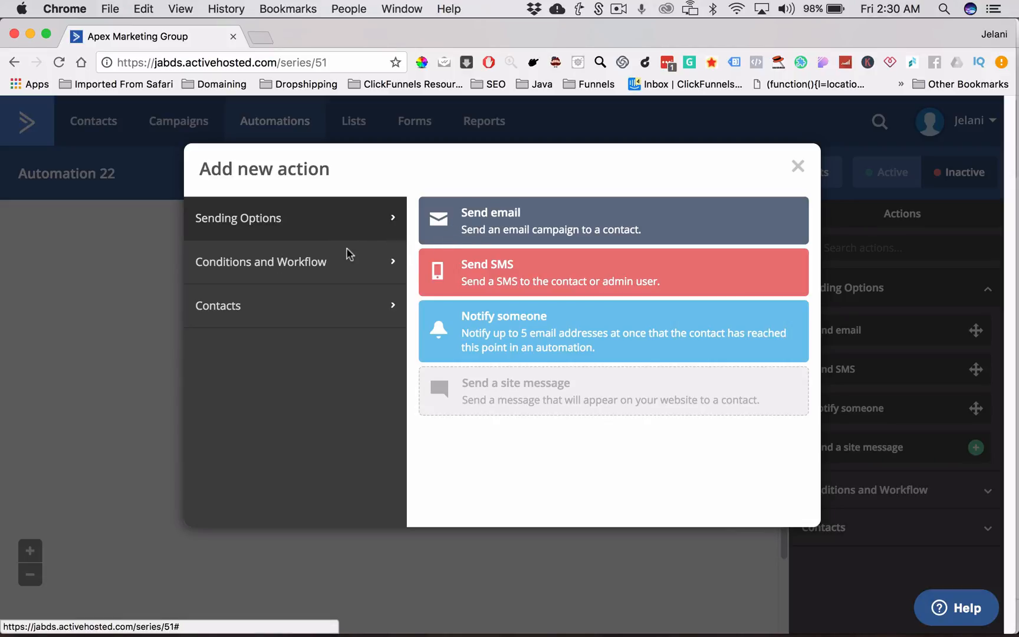
left_click(613, 220)
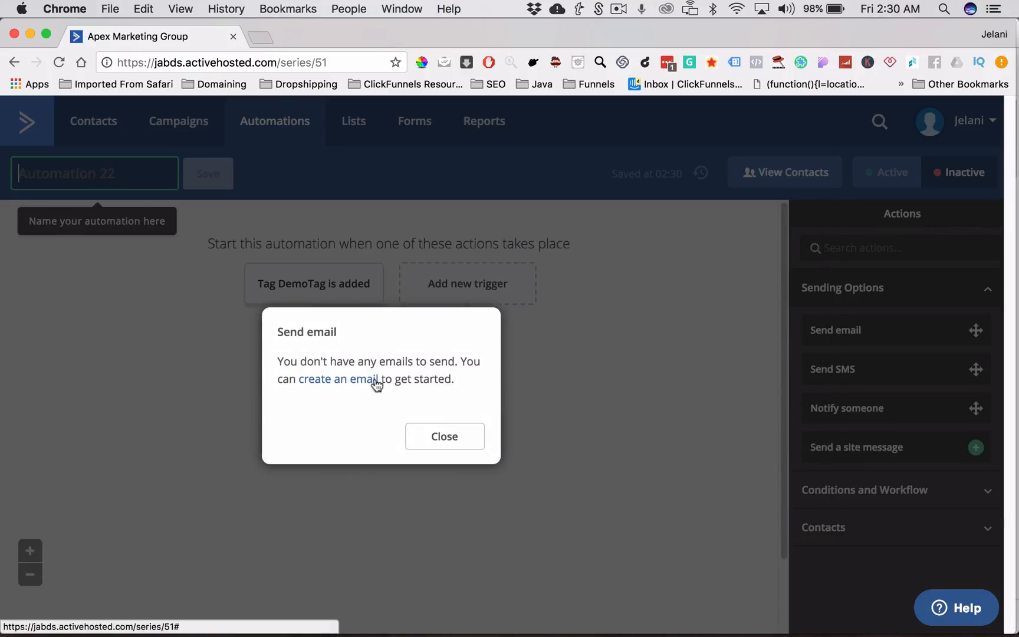
left_click(338, 378)
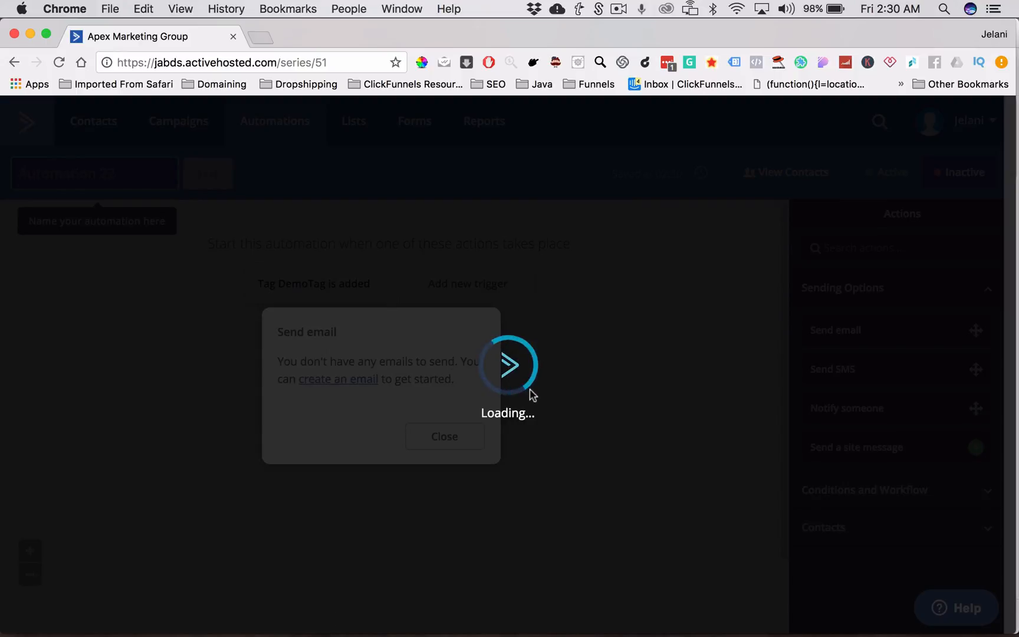
type("Dem")
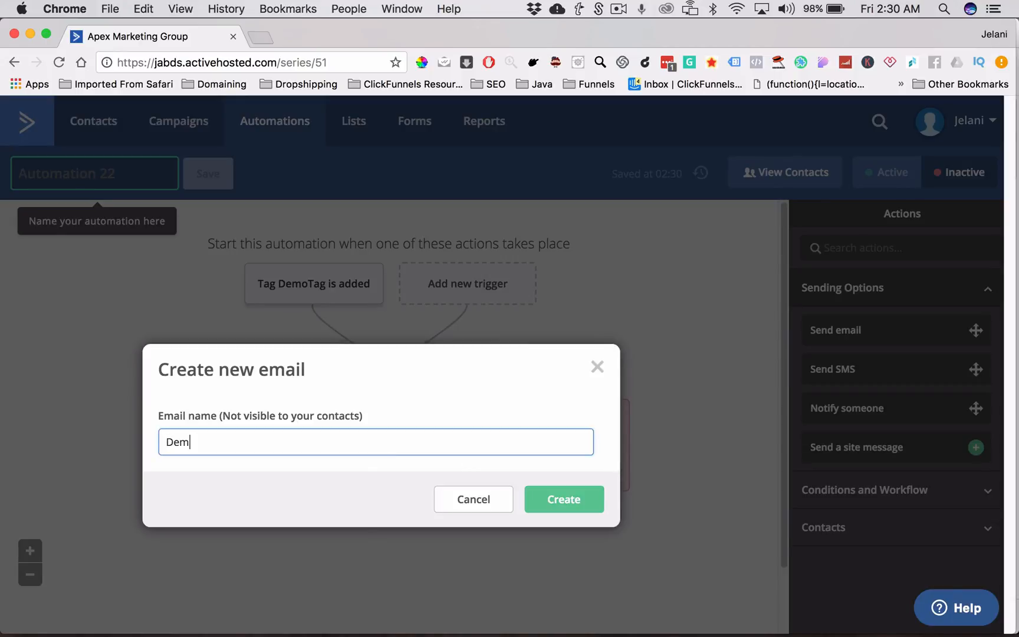
left_click(564, 499)
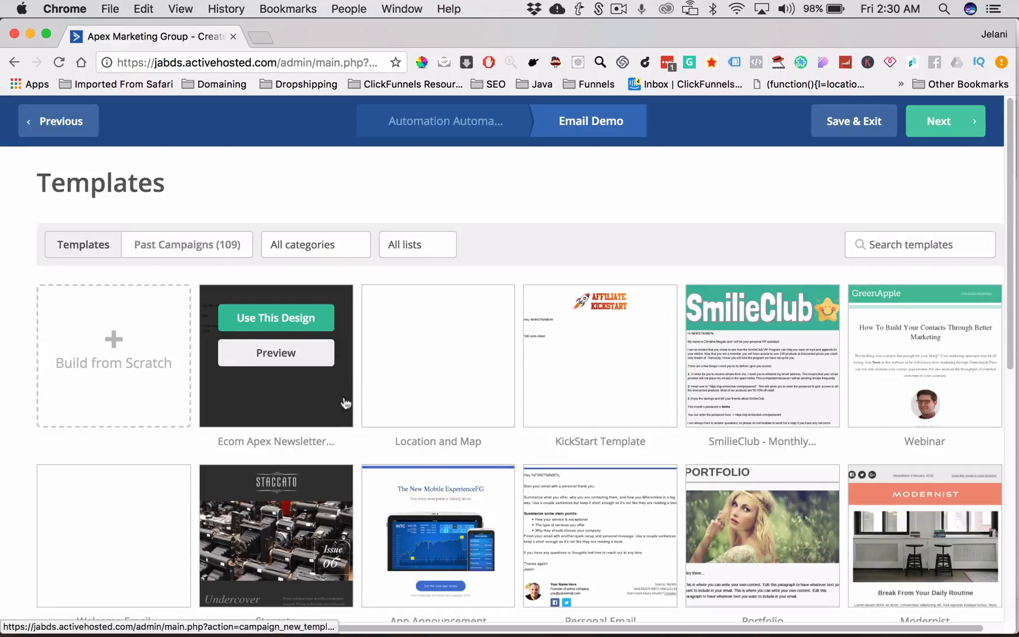
Use the Ecom Apex design with subject Demo and proceed to the Campaign Summary
left_click(275, 318)
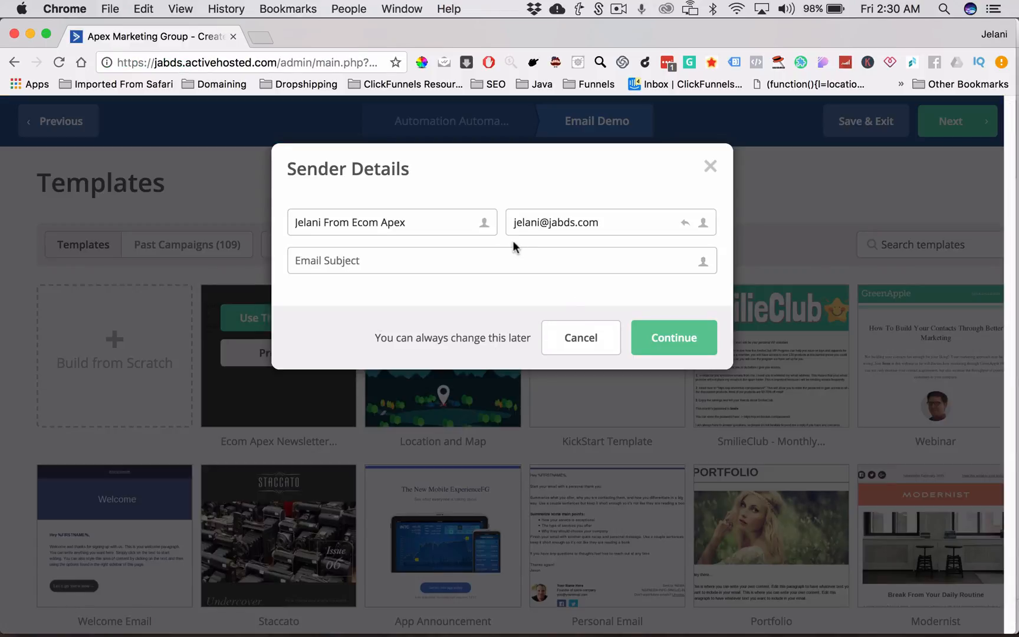
left_click(673, 337)
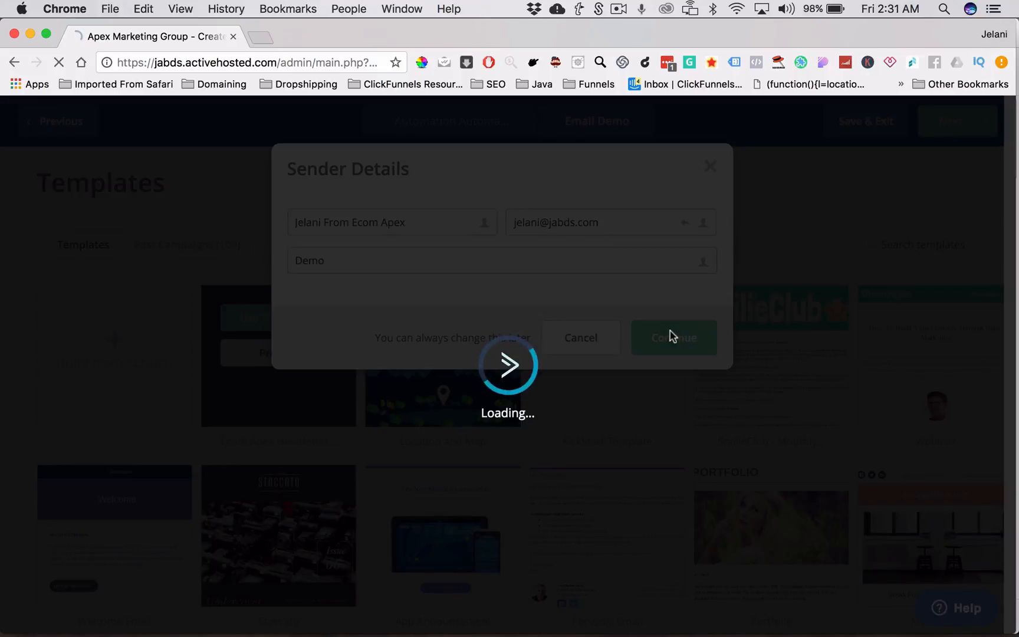
left_click(673, 337)
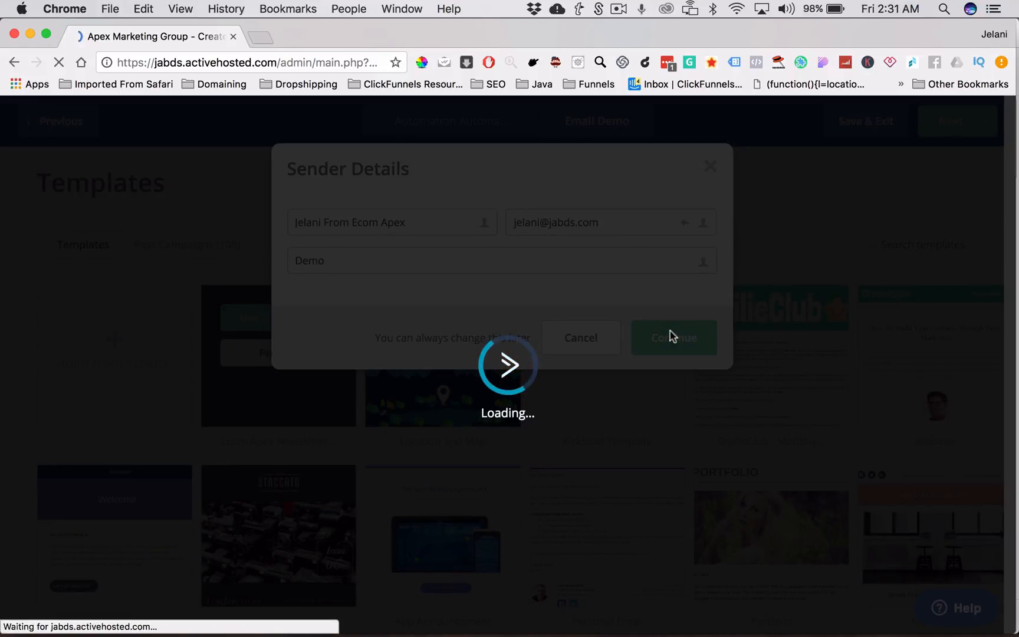
left_click(673, 337)
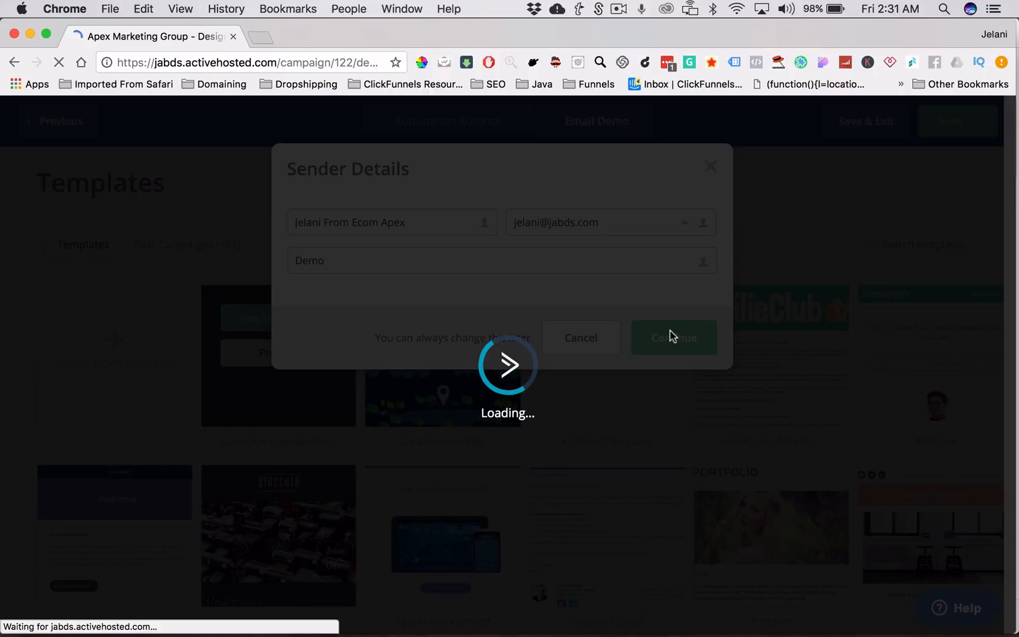
left_click(673, 337)
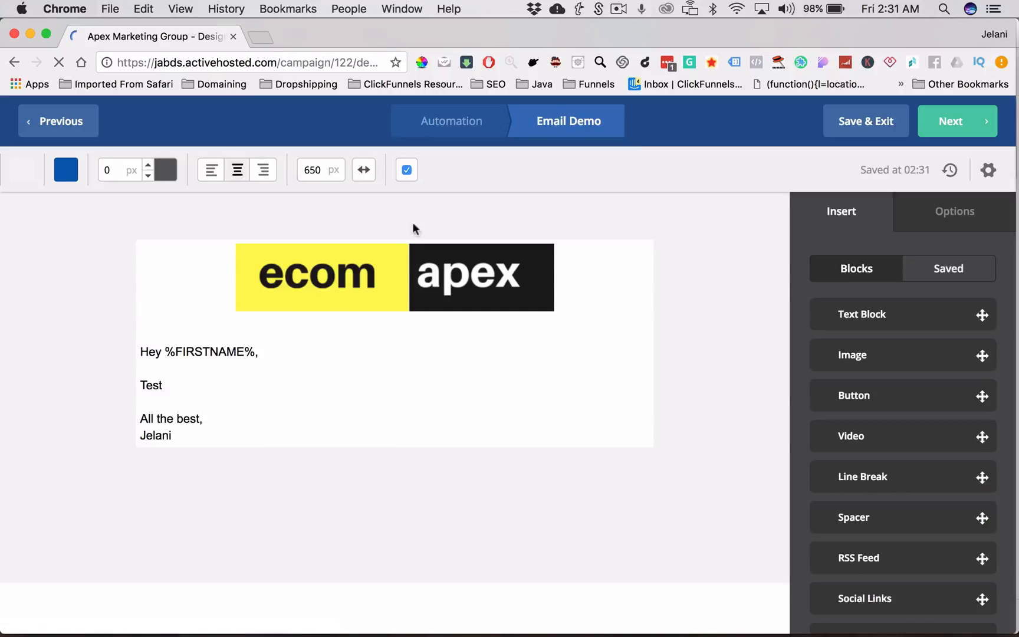
left_click(950, 121)
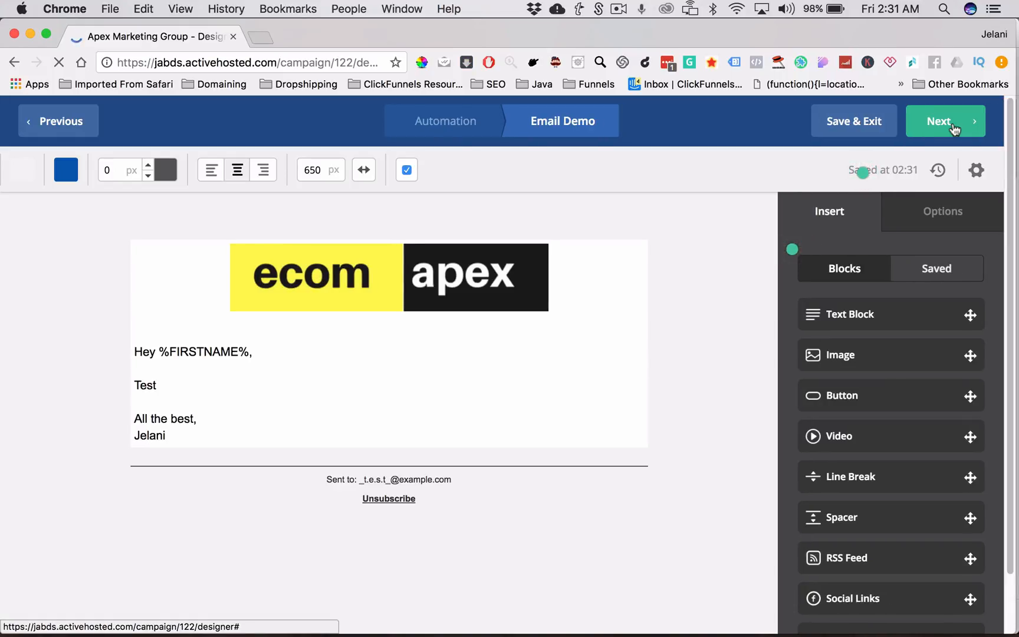
left_click(945, 121)
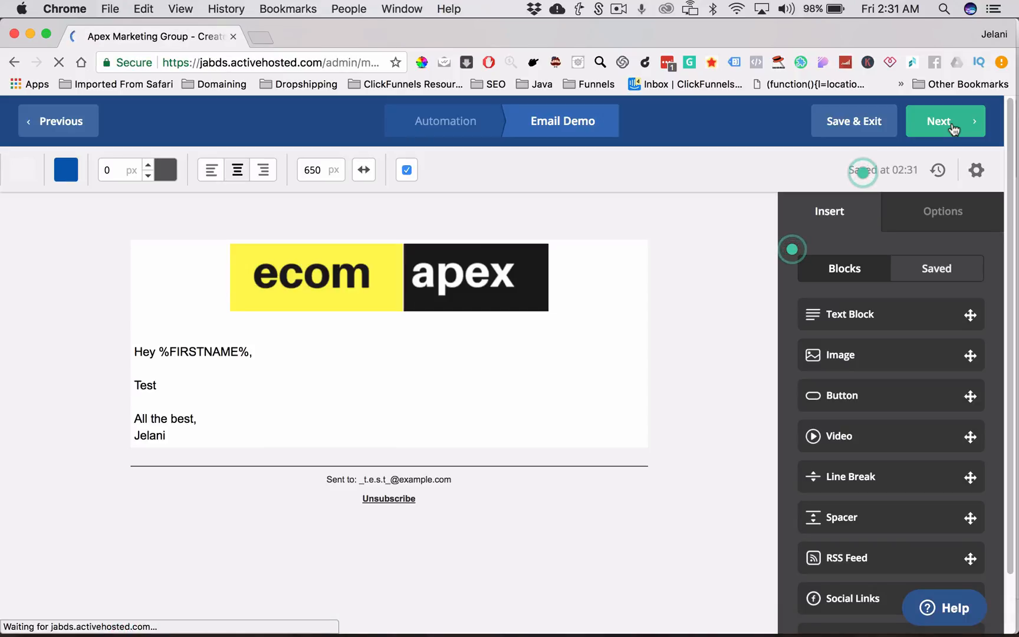
left_click(943, 122)
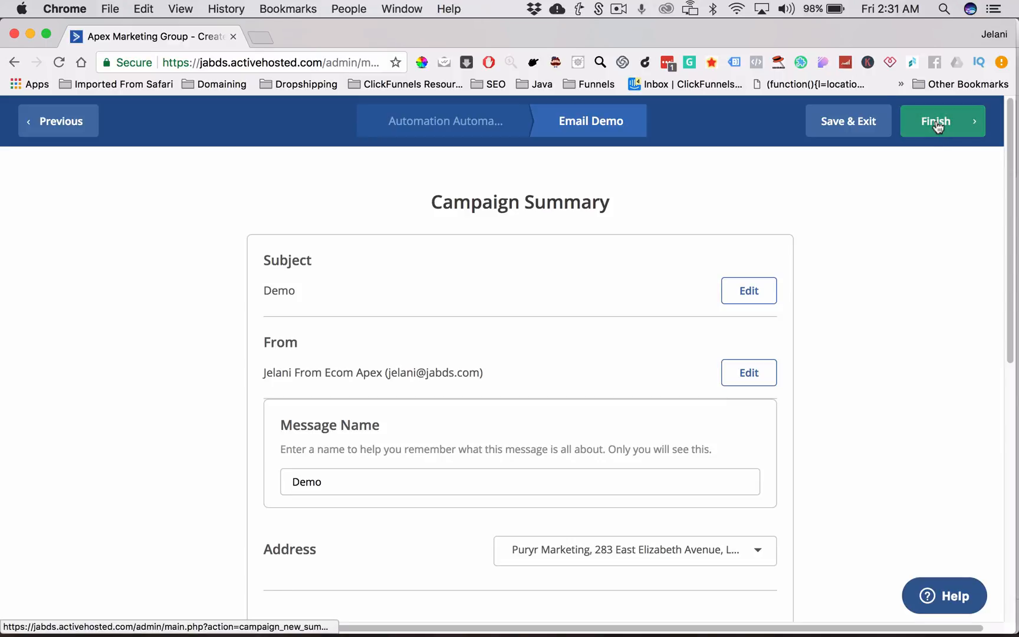
Finish the Demo email so it becomes Automation 22's Send email step
left_click(937, 121)
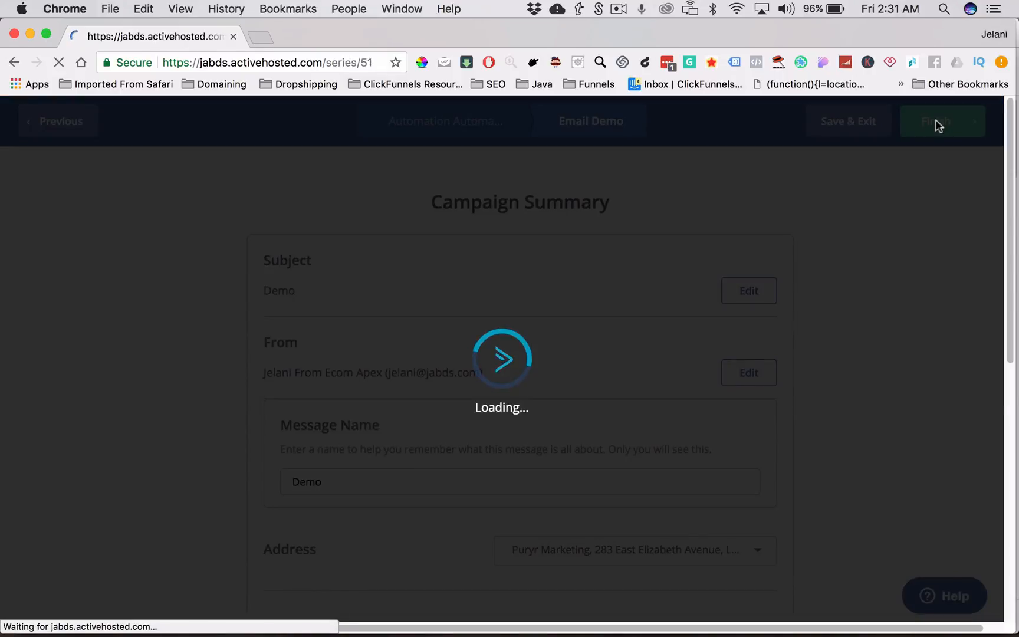
left_click(937, 121)
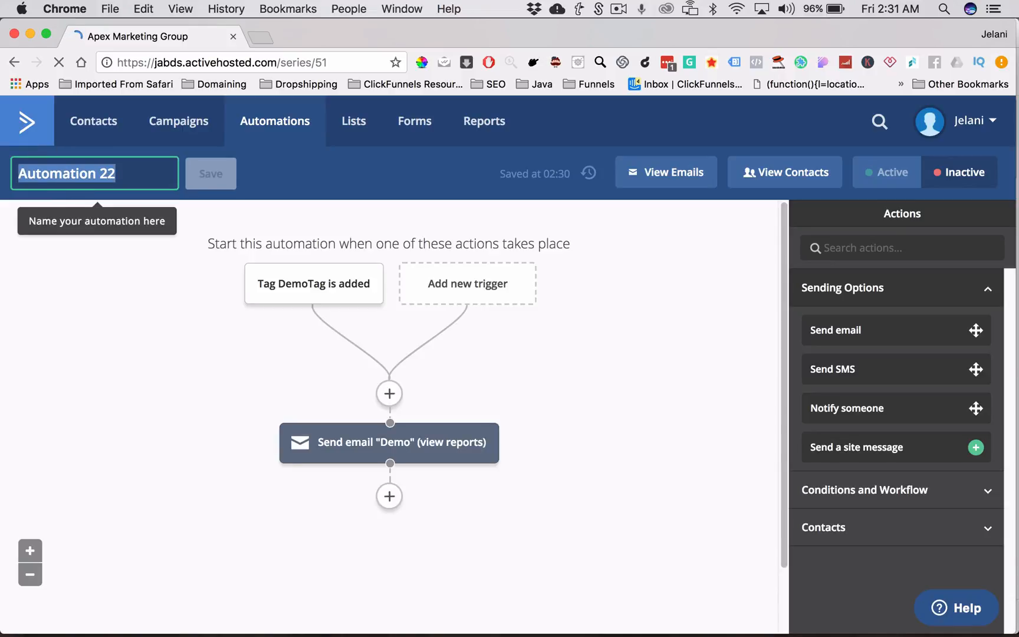
Type the automation name 'When Tag Is Added: Demo PResentation'
type("When")
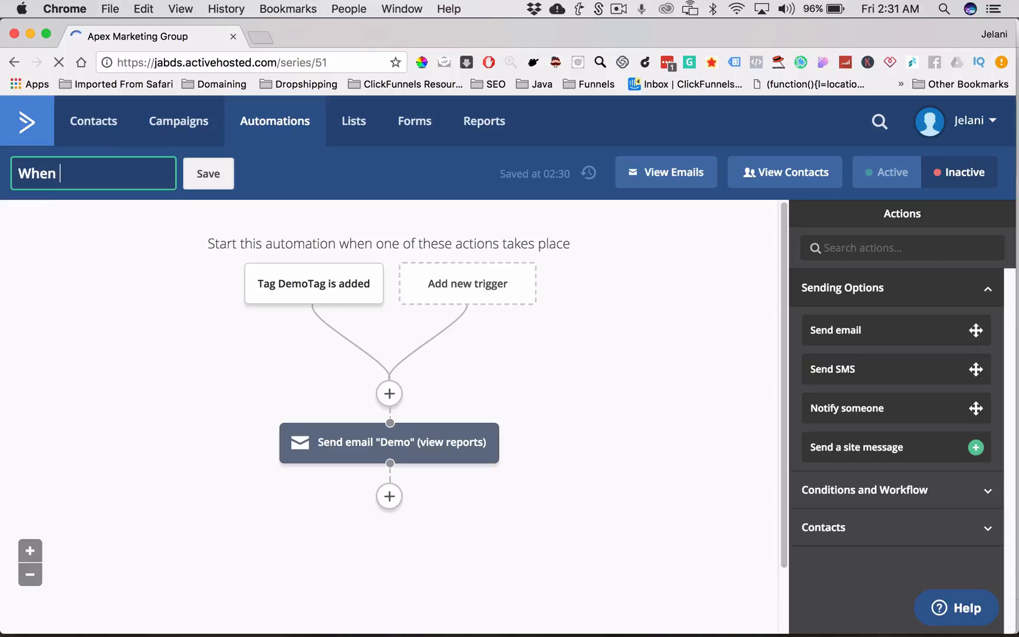
type("Tag Is Ad")
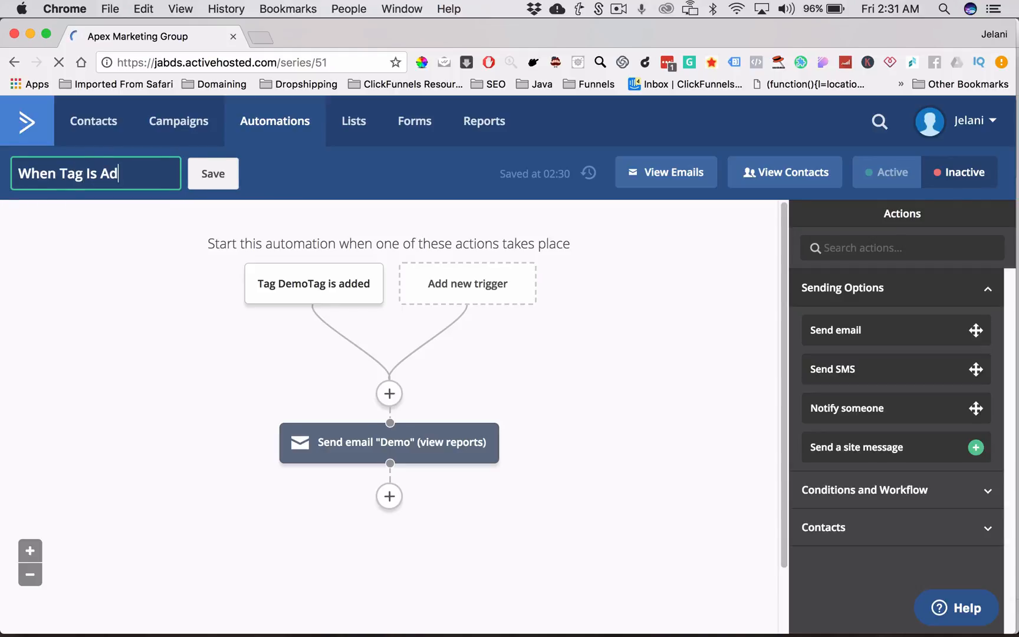
type("ded: Demo PRese")
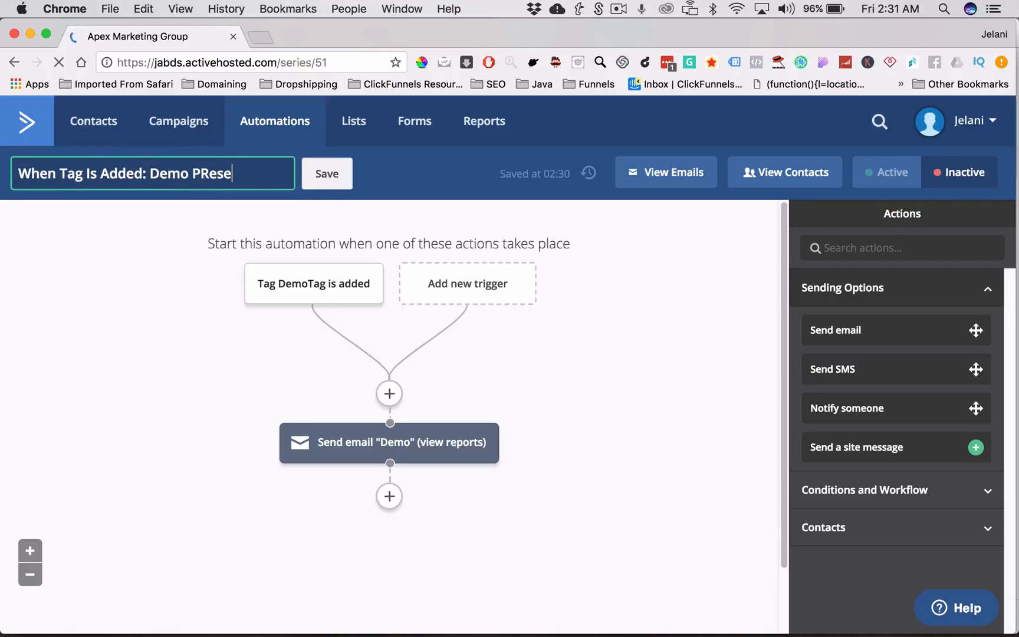
type("ntation")
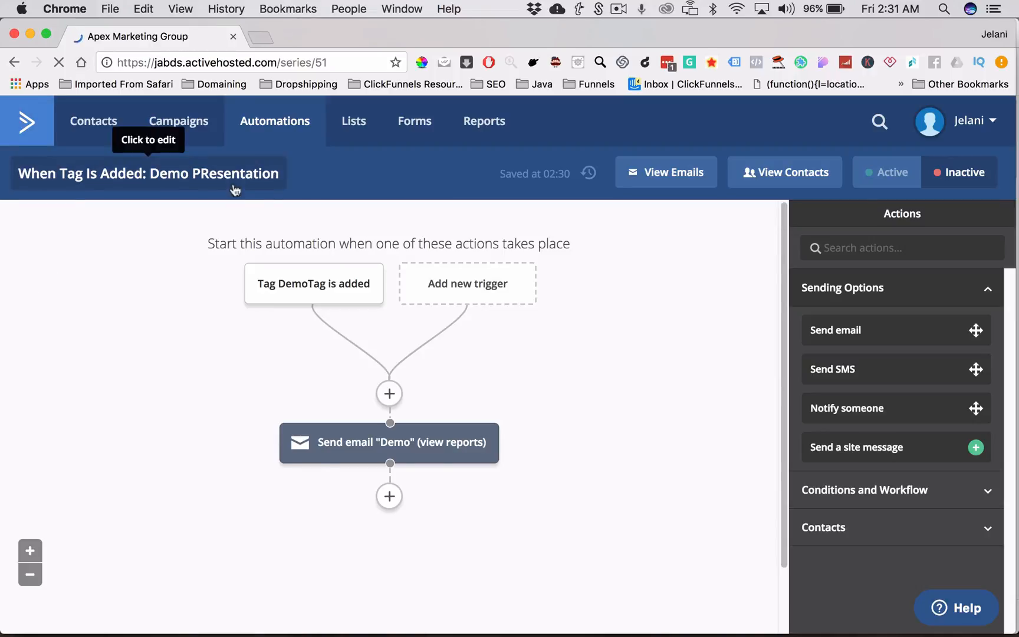
mouse_move(385, 189)
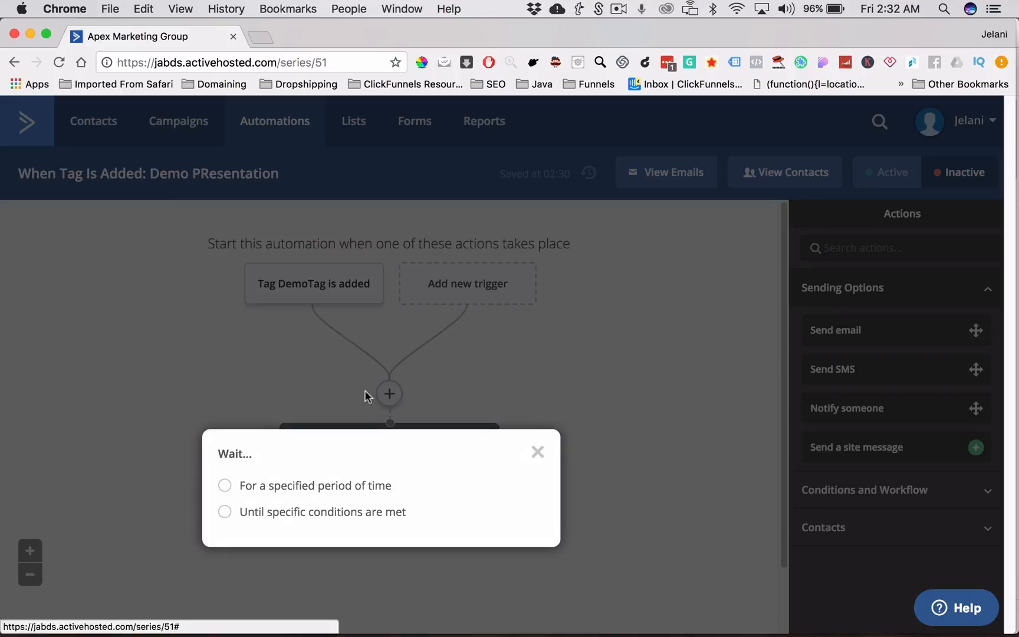
Add a 'Wait for 1 hour(s)' step after the Demo email, then add another action
left_click(224, 485)
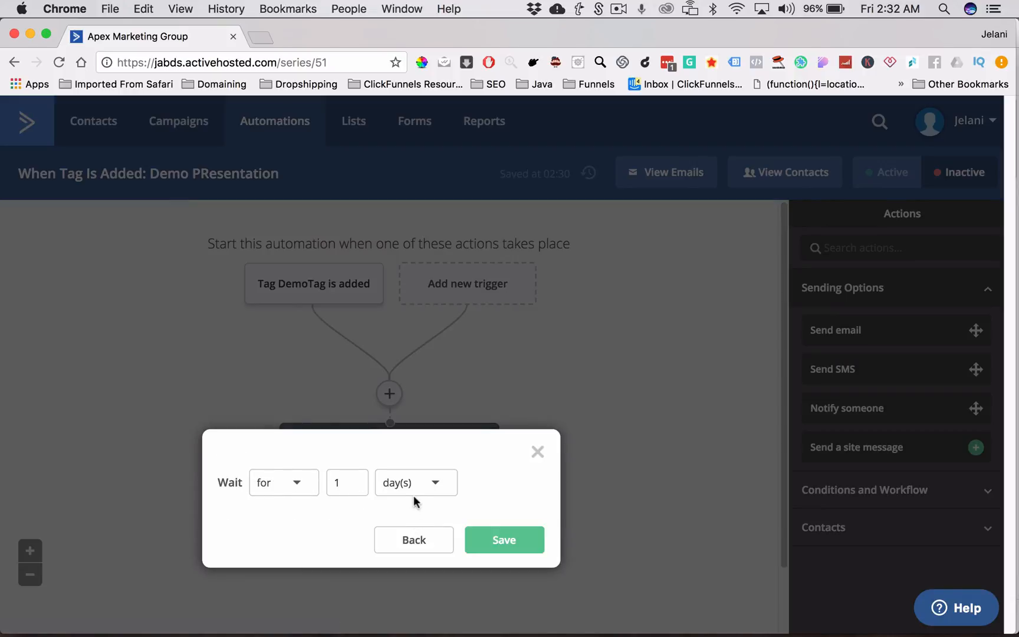
left_click(416, 482)
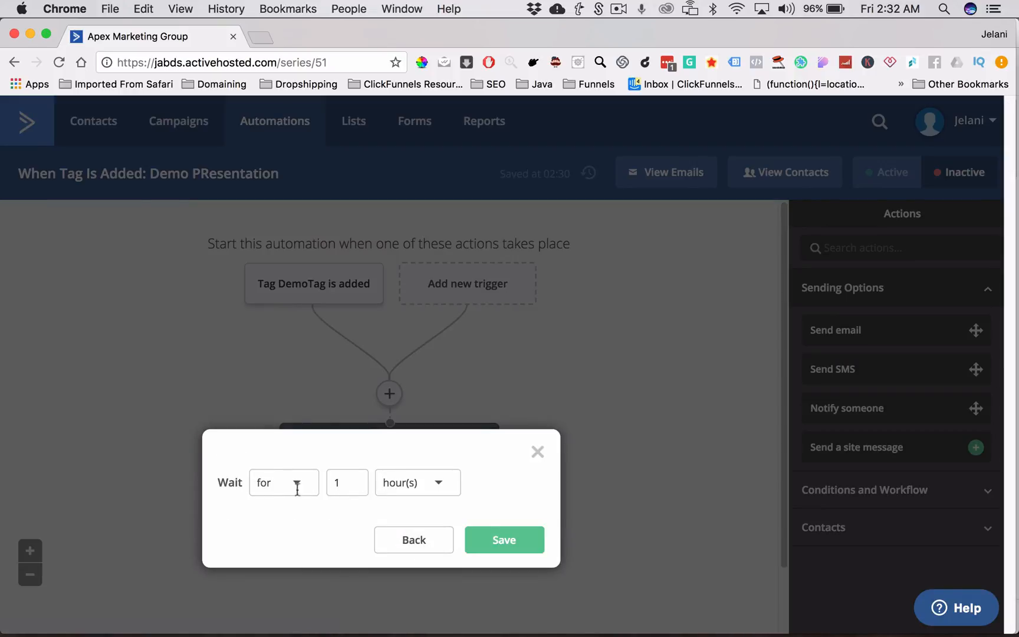
left_click(504, 540)
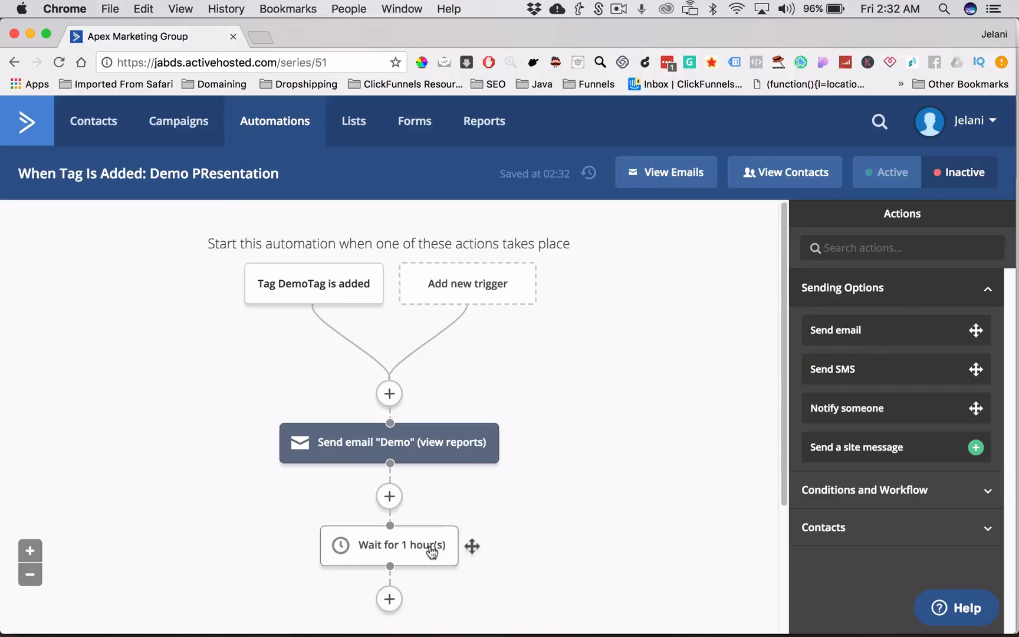
left_click(389, 599)
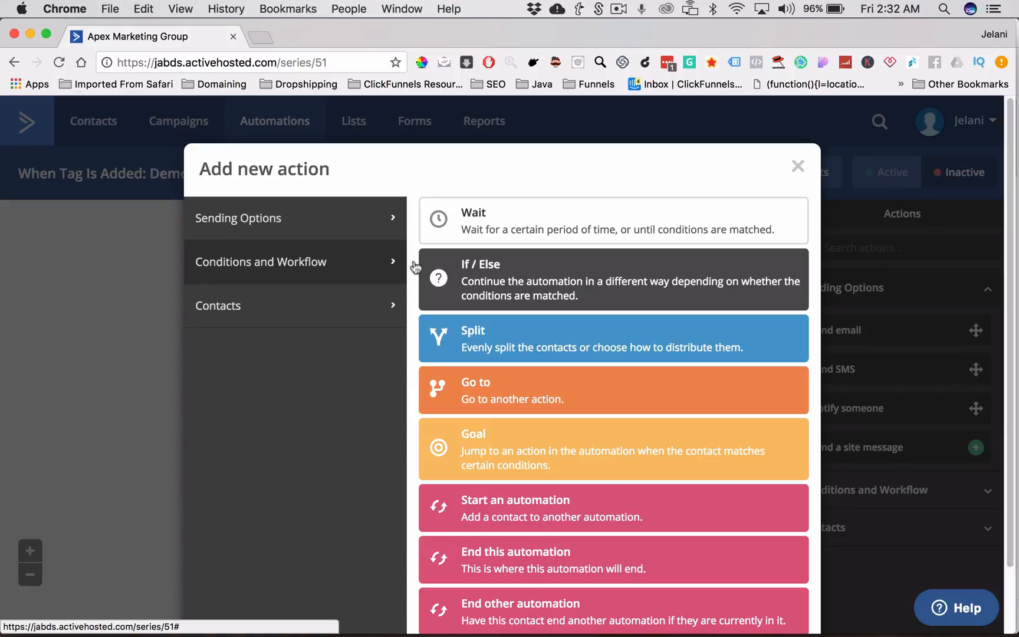
mouse_move(280, 227)
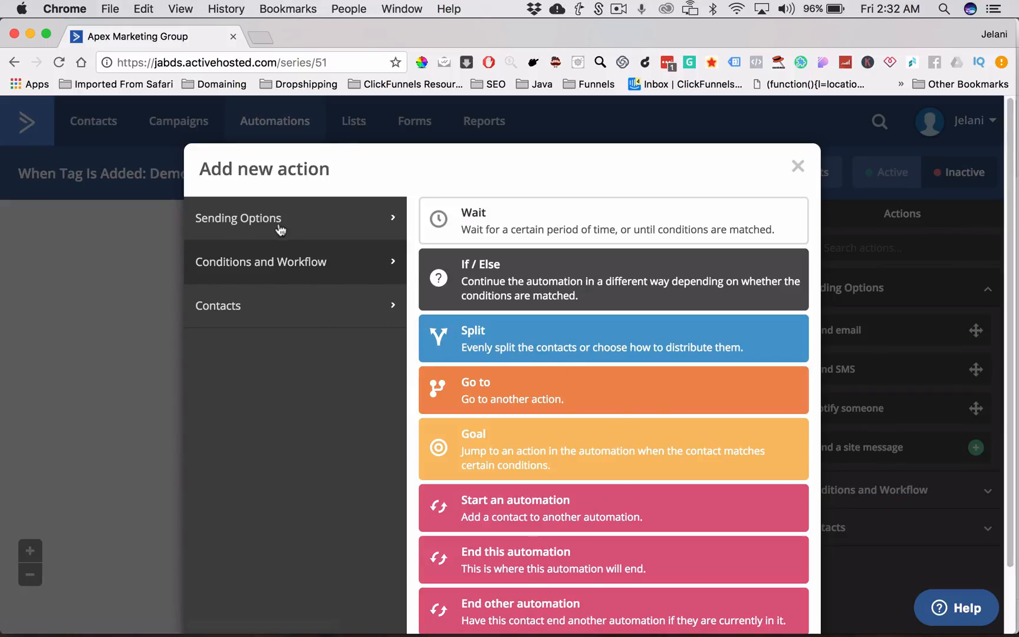
Browse the Sending Options and Conditions and Workflow actions in the add-action chooser
left_click(238, 218)
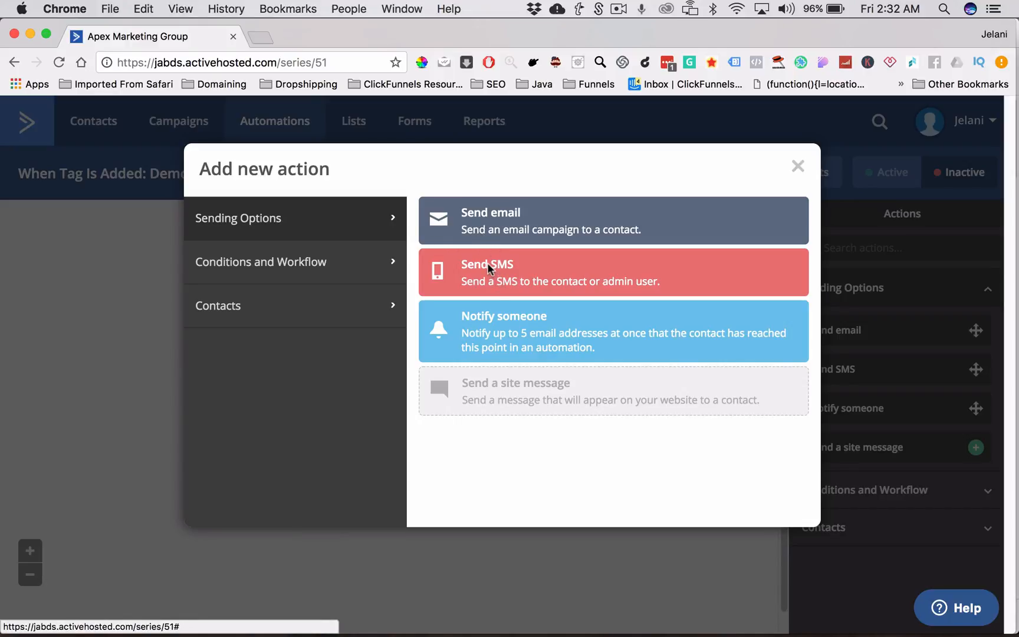
left_click(260, 262)
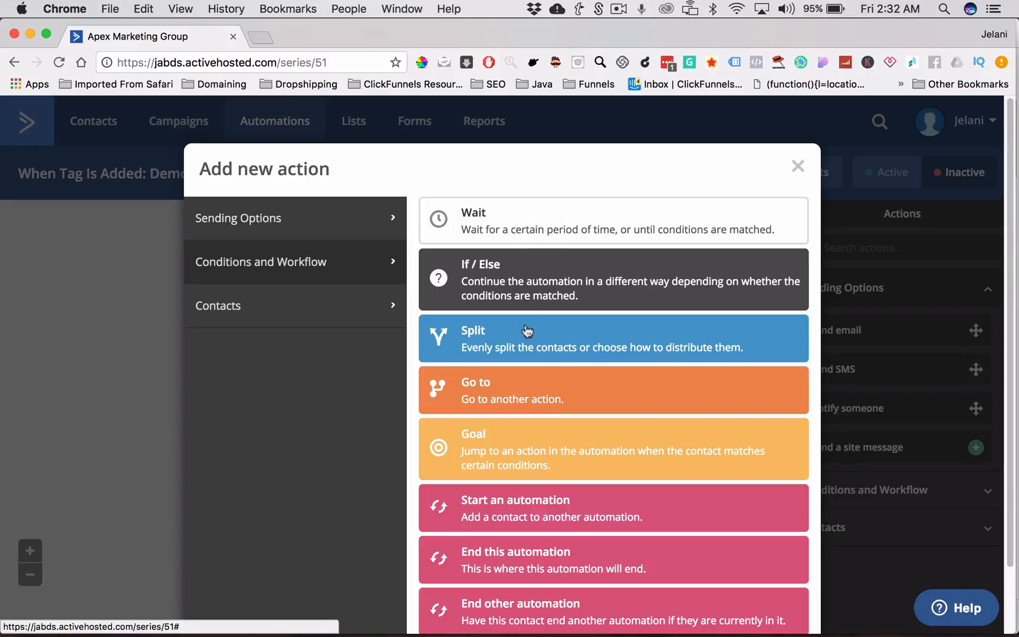
scroll("down", 3)
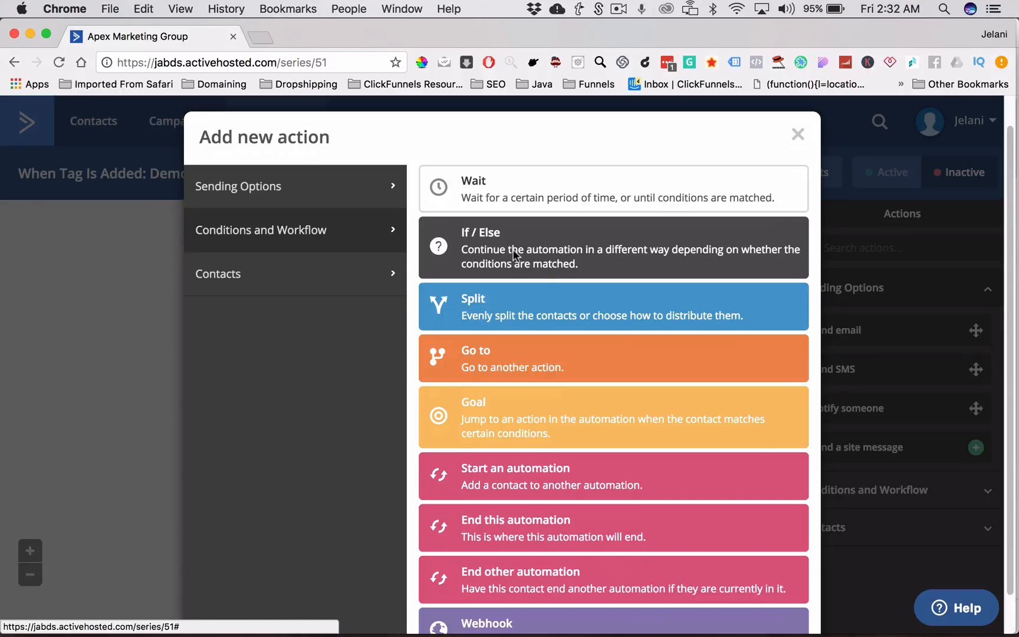
mouse_move(551, 315)
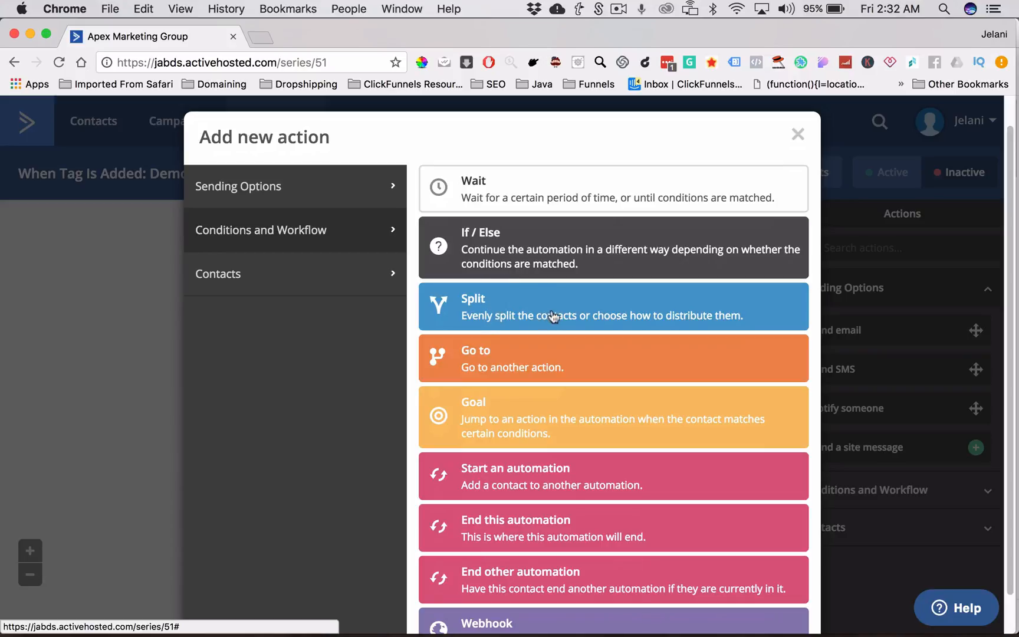
mouse_move(460, 372)
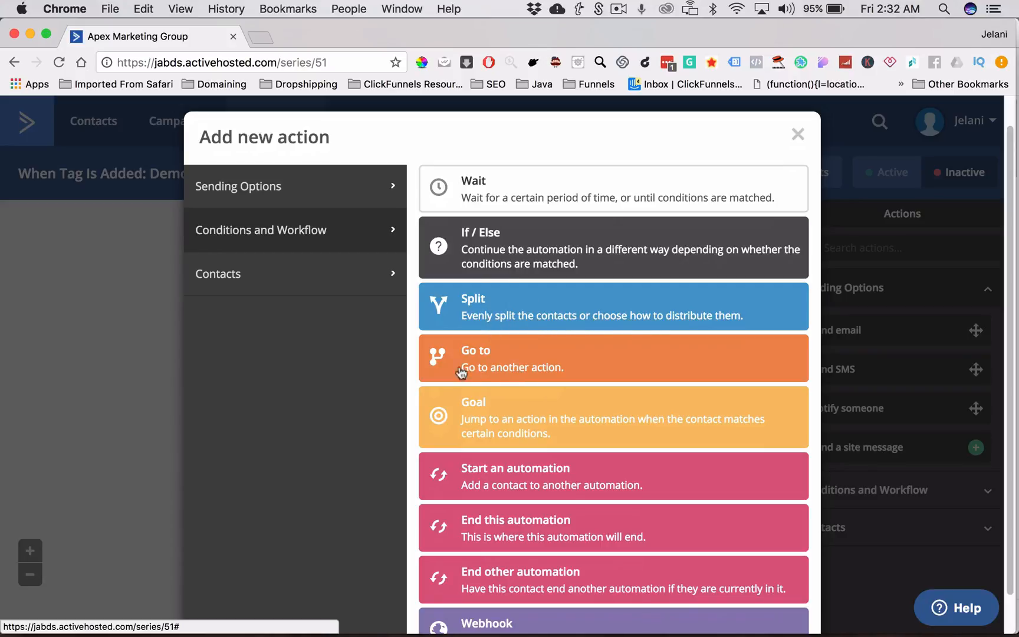
mouse_move(515, 419)
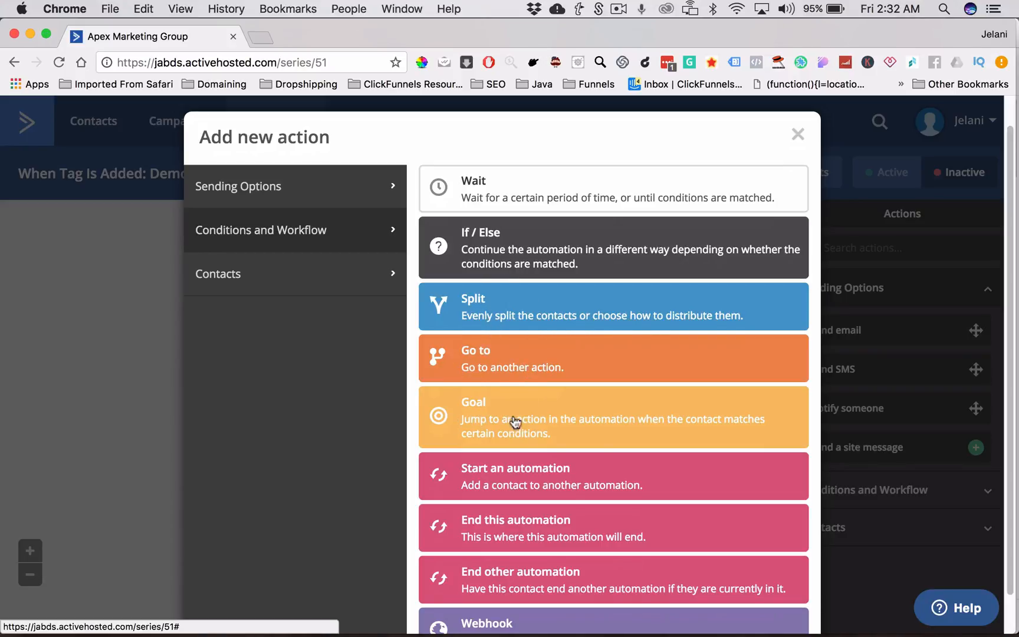
mouse_move(524, 427)
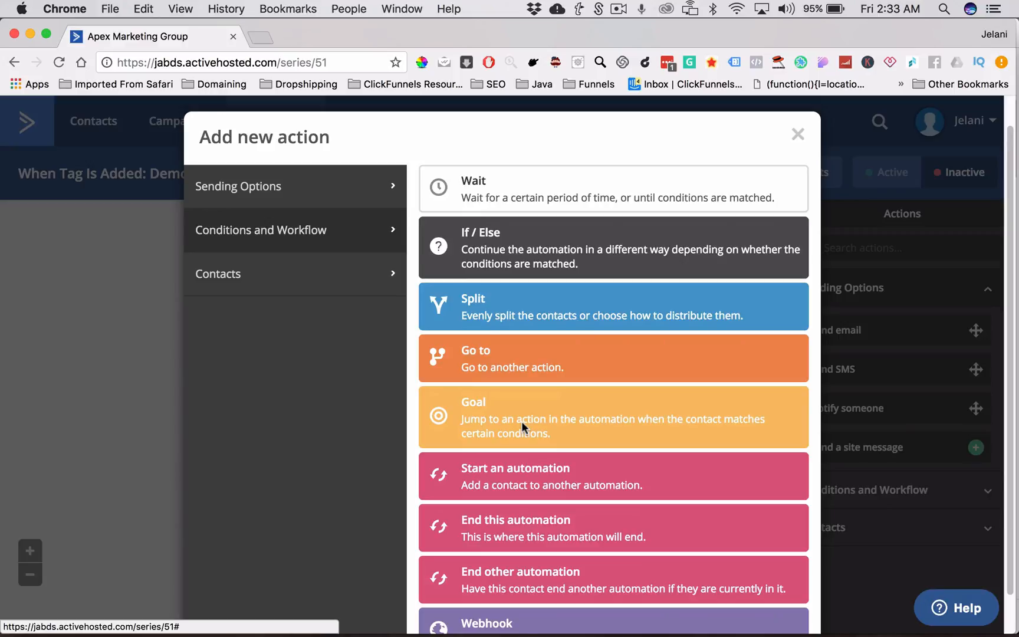
mouse_move(526, 540)
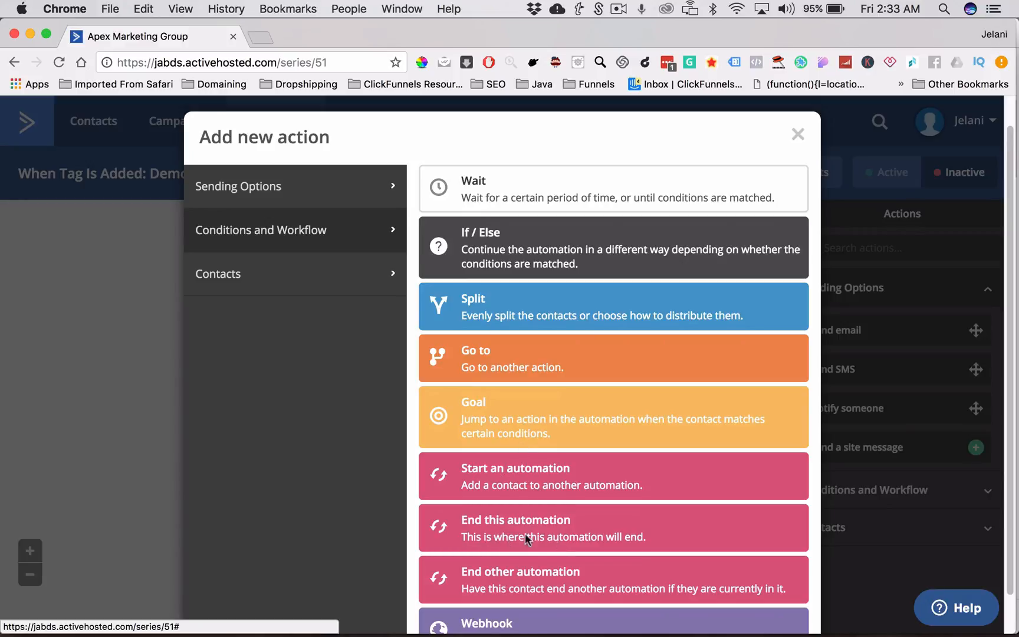
mouse_move(505, 536)
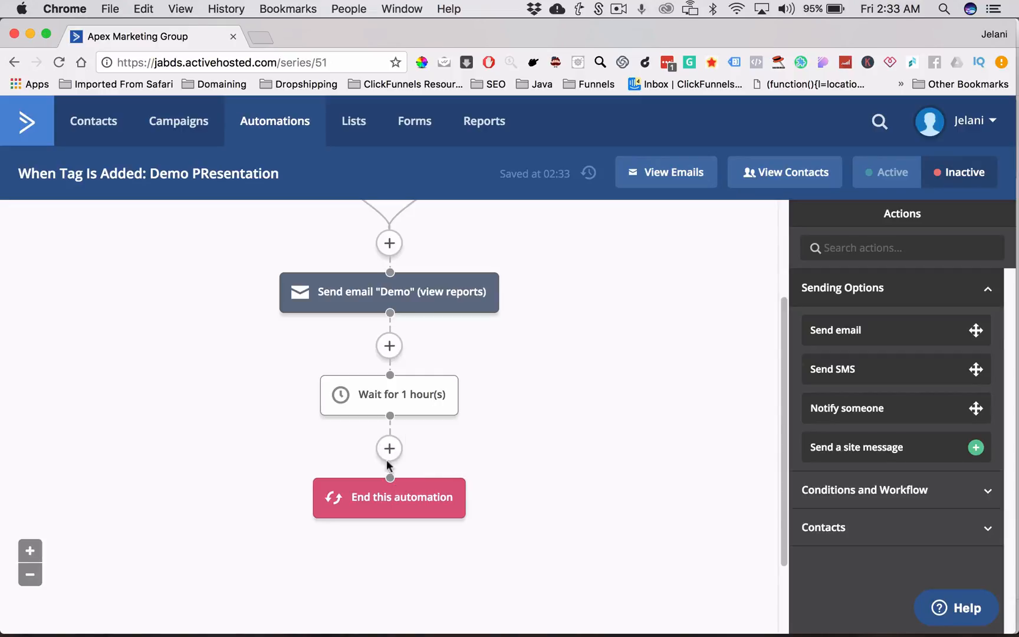
Insert a step between the wait and end that removes the DemoTag tag
left_click(389, 448)
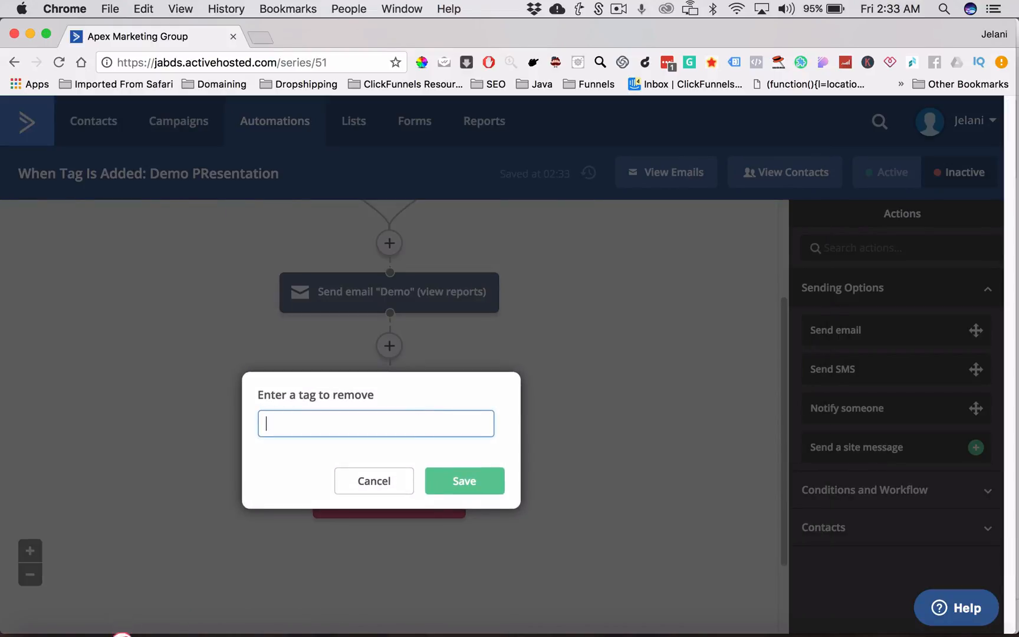
left_click(464, 481)
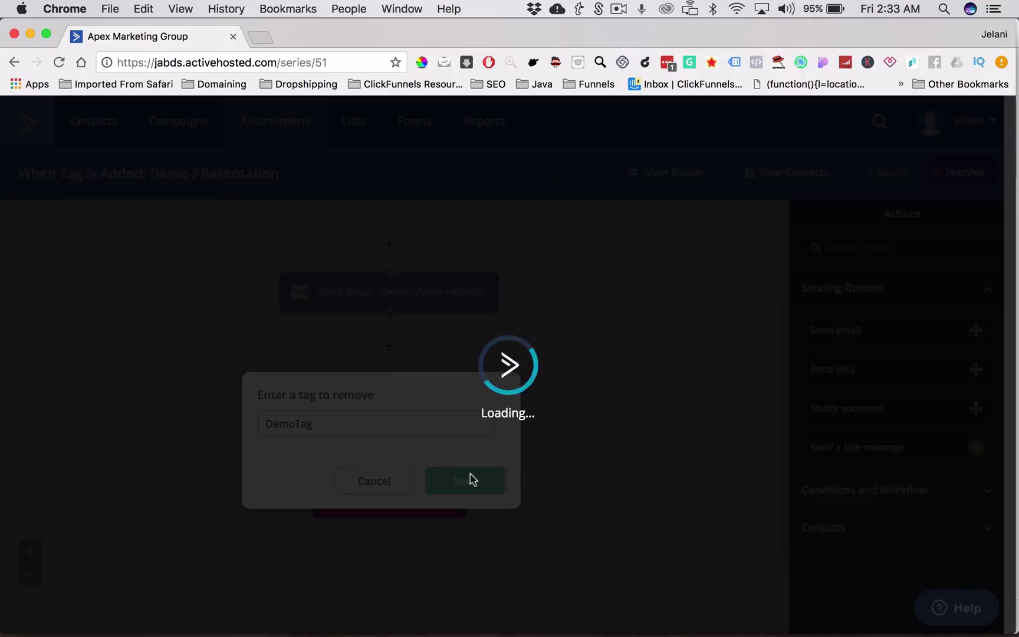
left_click(464, 481)
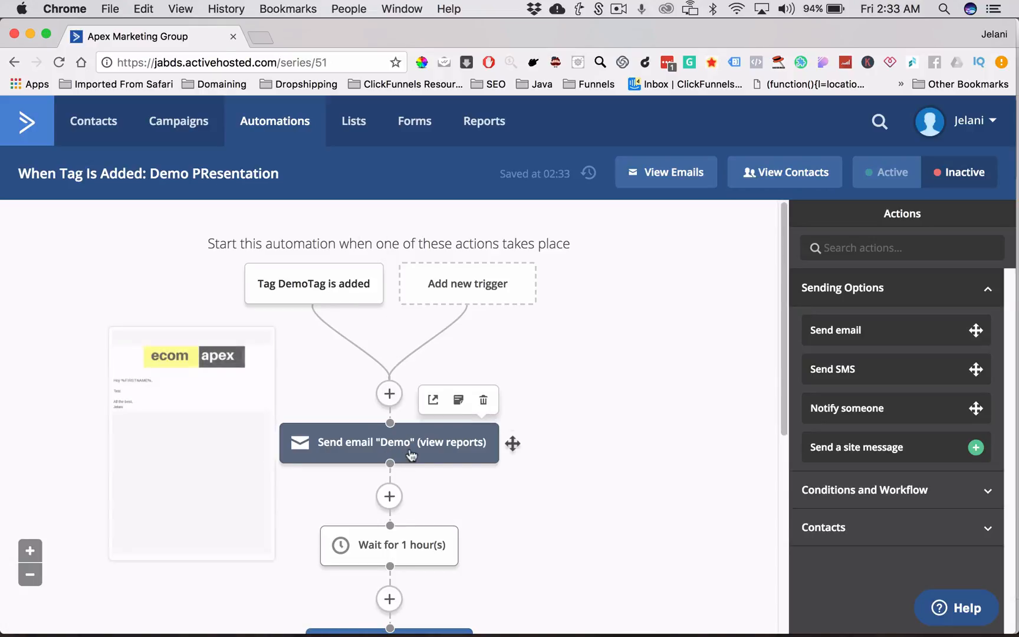
Scroll through the workflow to review the email, wait, tag removal and end steps
scroll("down", 3)
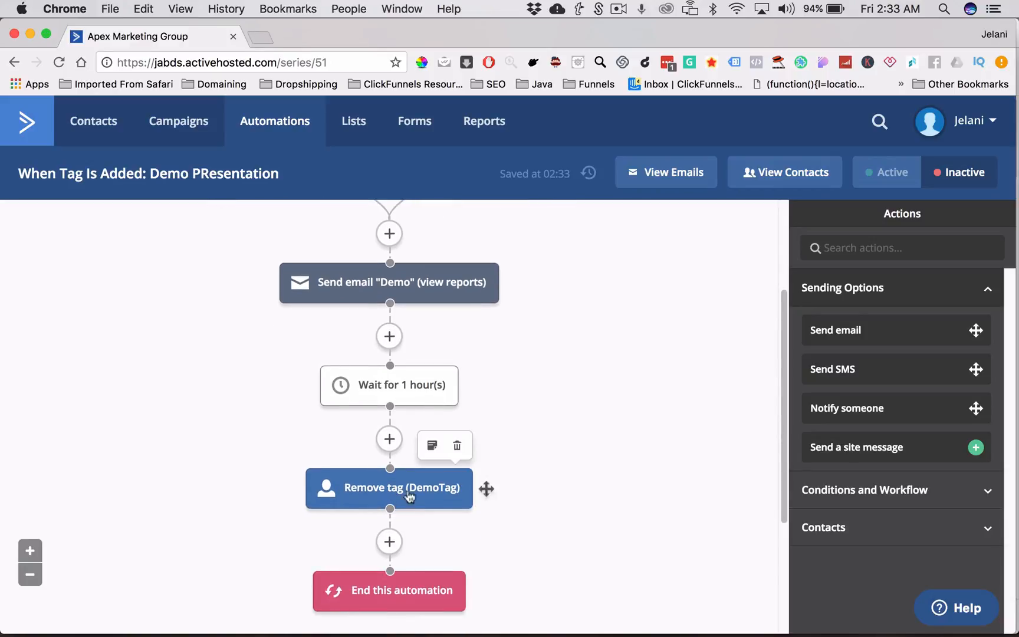
mouse_move(560, 483)
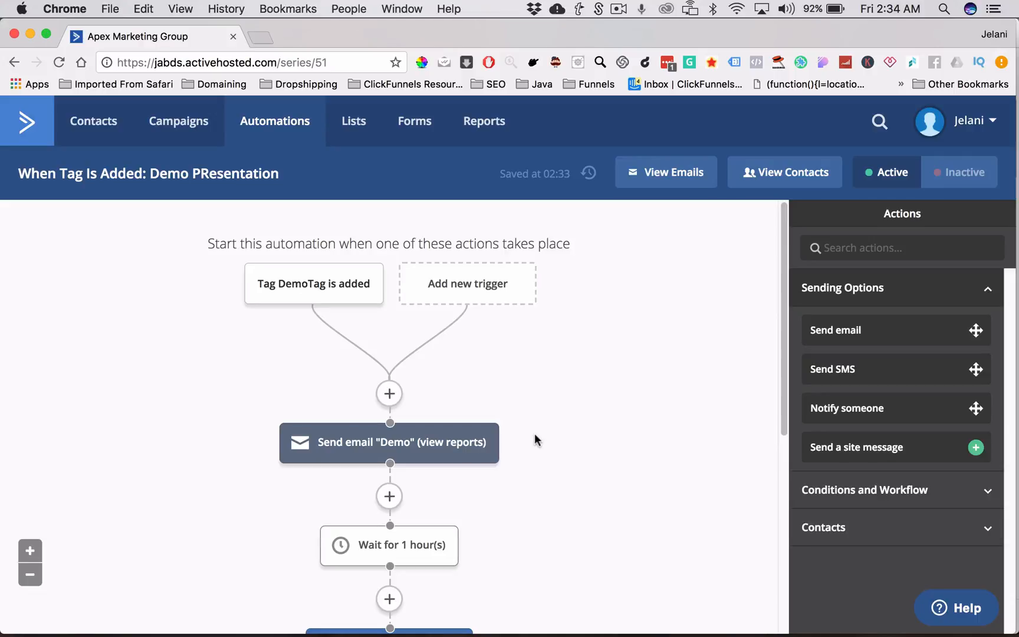
scroll("down", 3)
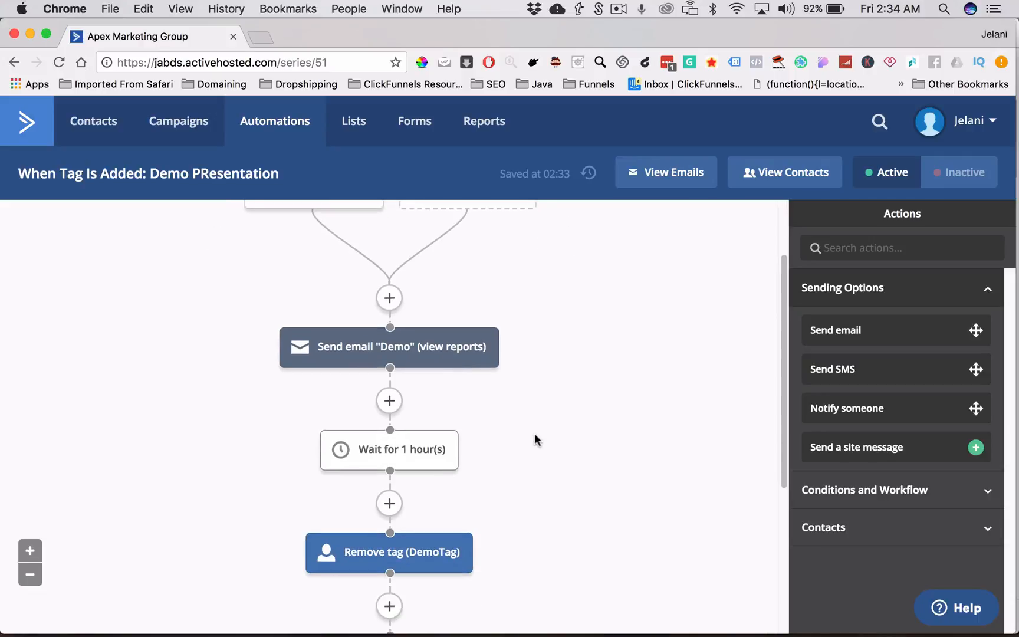